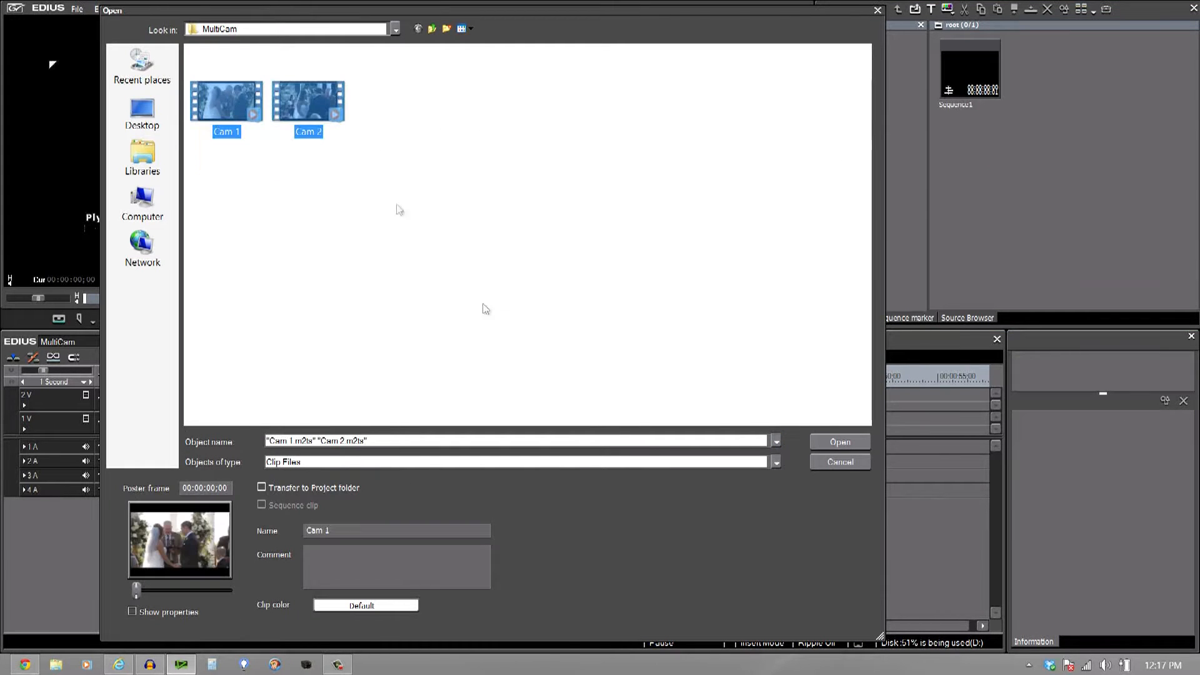
# Import the Cam 1 and Cam 2 clips and expand audio tracks 1A and 3A to show waveforms
pyautogui.click(838, 442)
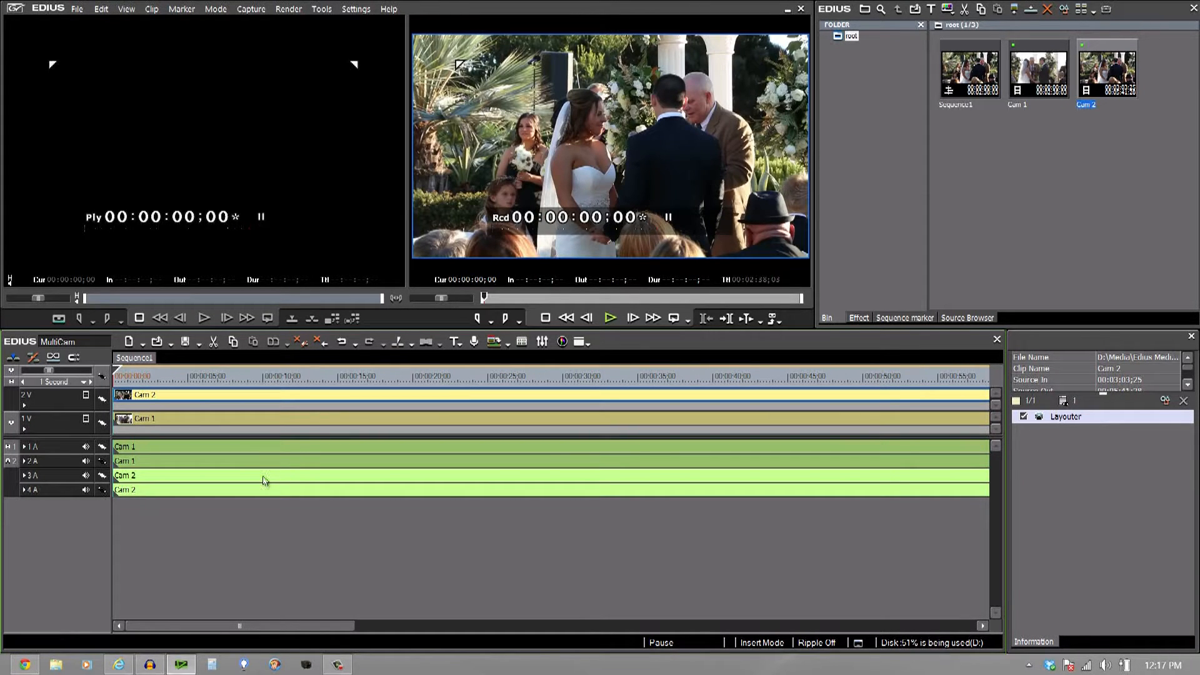
pyautogui.click(11, 446)
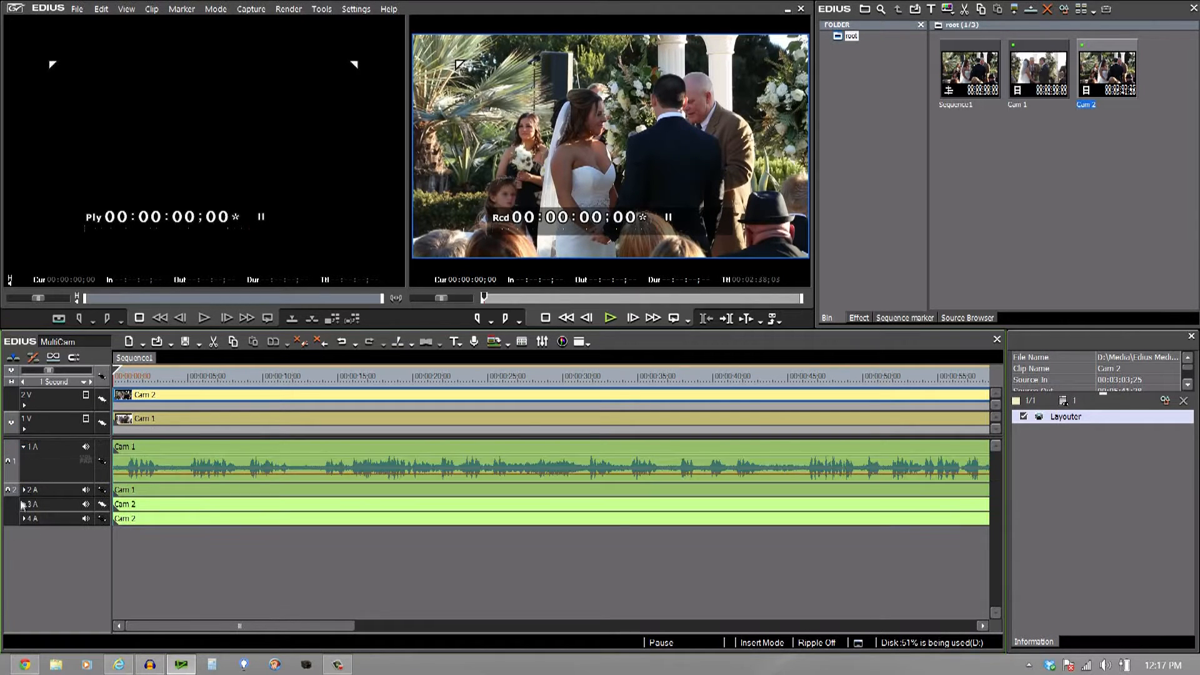
pyautogui.click(24, 504)
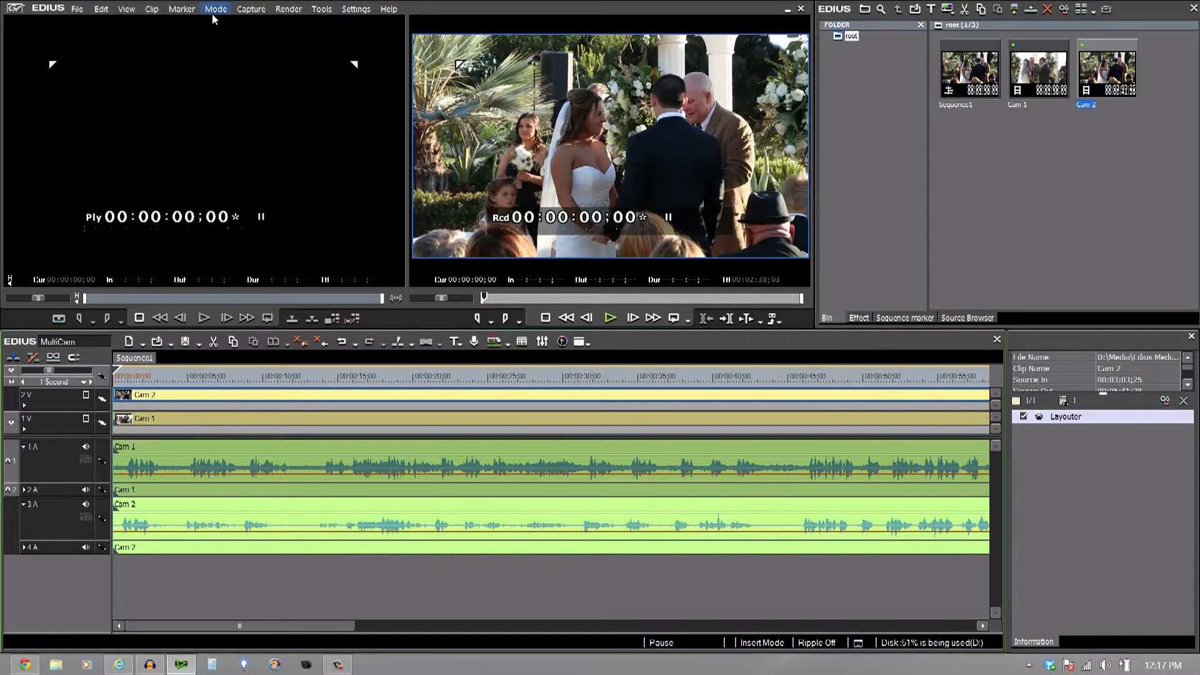
# Confirm the 2 + Master camera count and switch the sequence into Multicam Mode
pyautogui.click(215, 8)
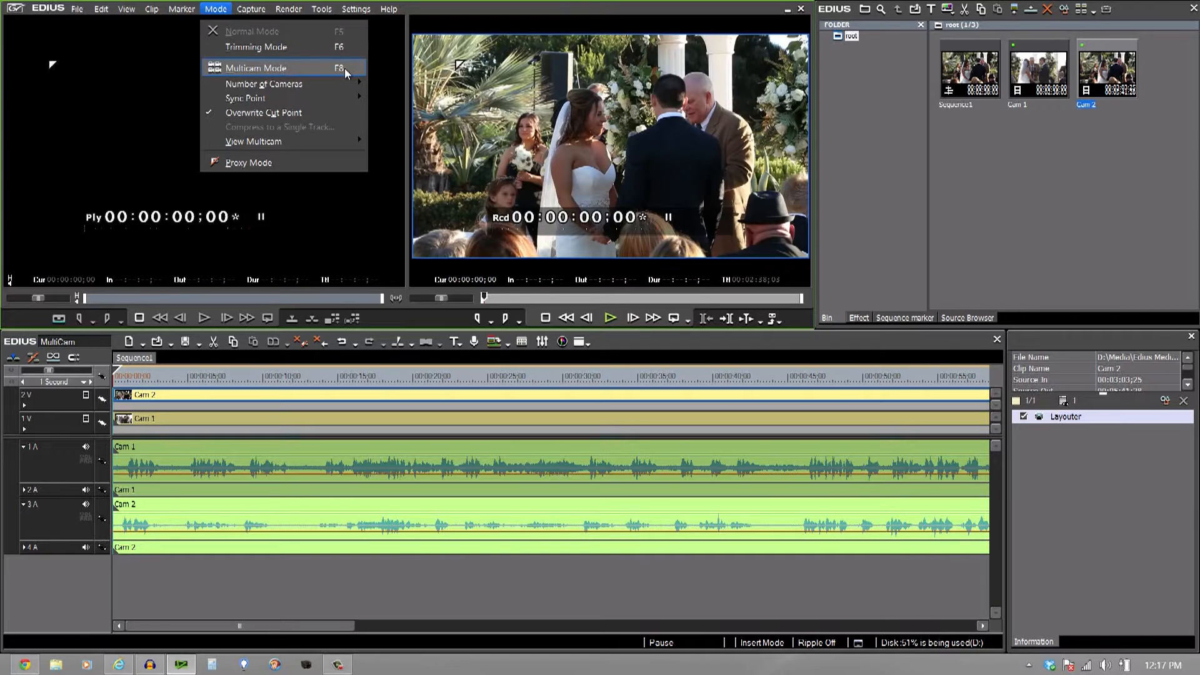
pyautogui.moveTo(263, 83)
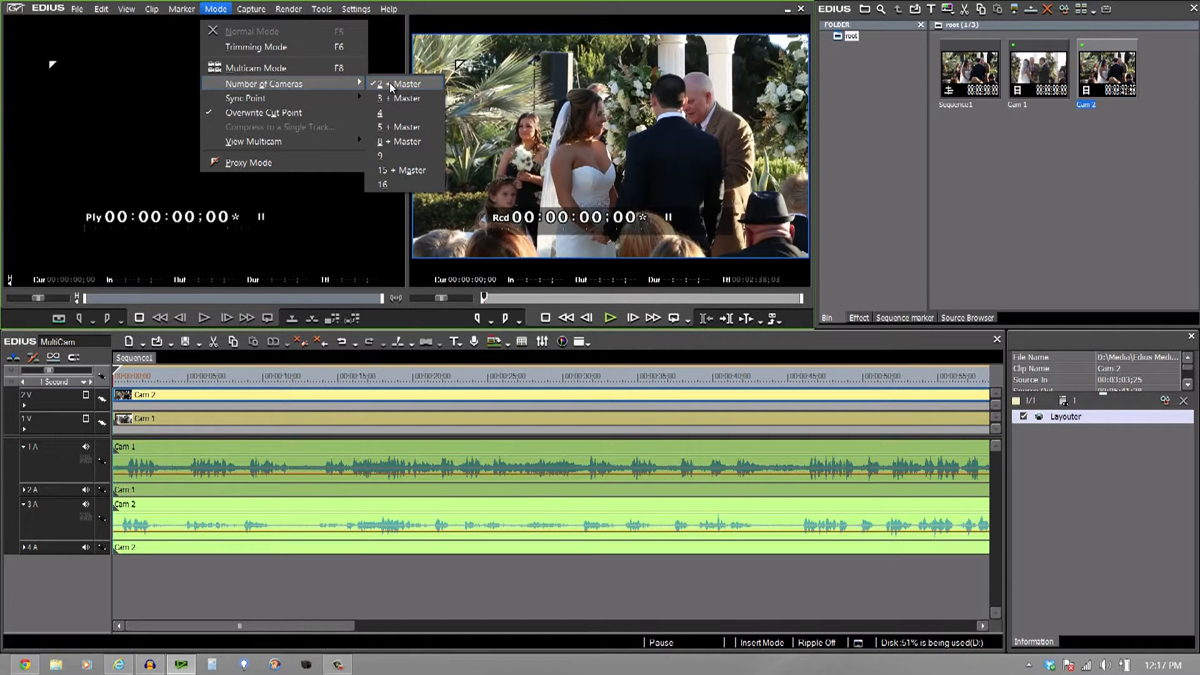
pyautogui.moveTo(401, 98)
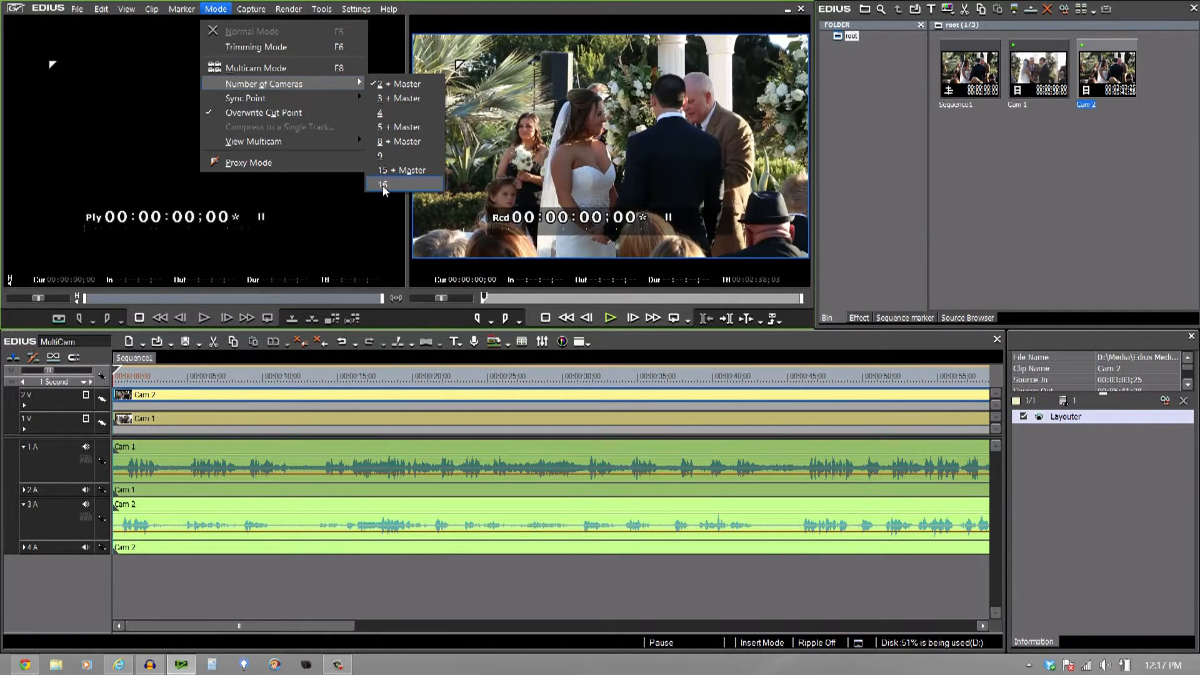
pyautogui.moveTo(401, 83)
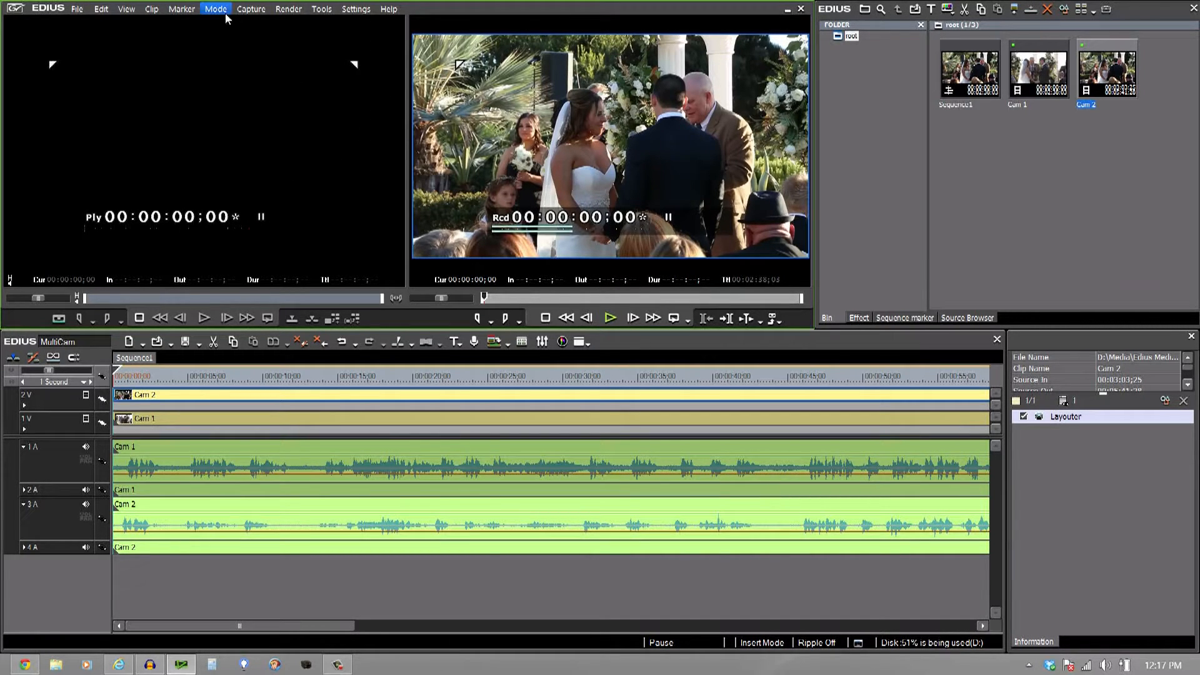
pyautogui.click(216, 8)
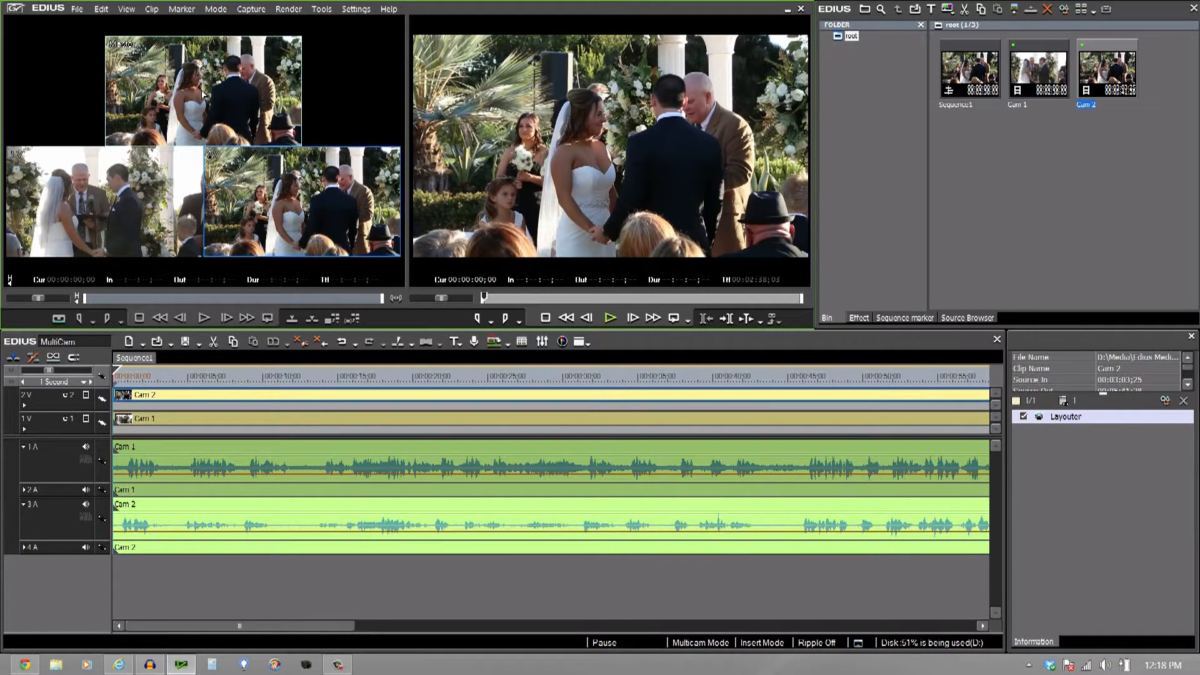
pyautogui.click(216, 8)
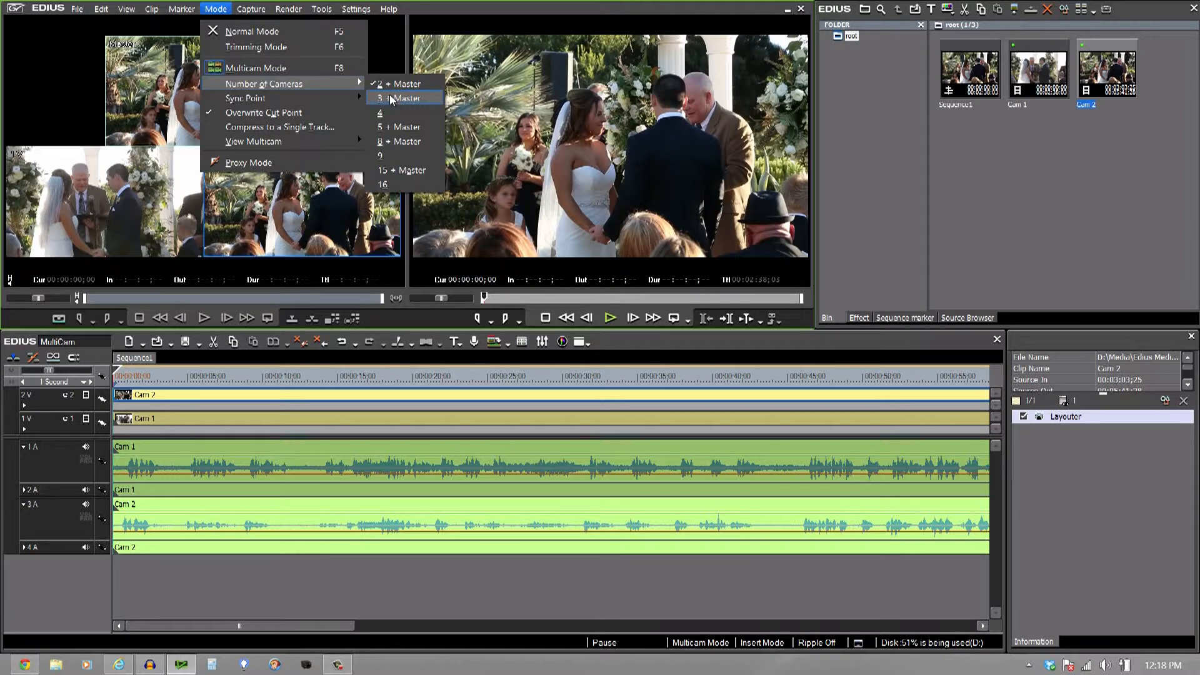
pyautogui.moveTo(398, 115)
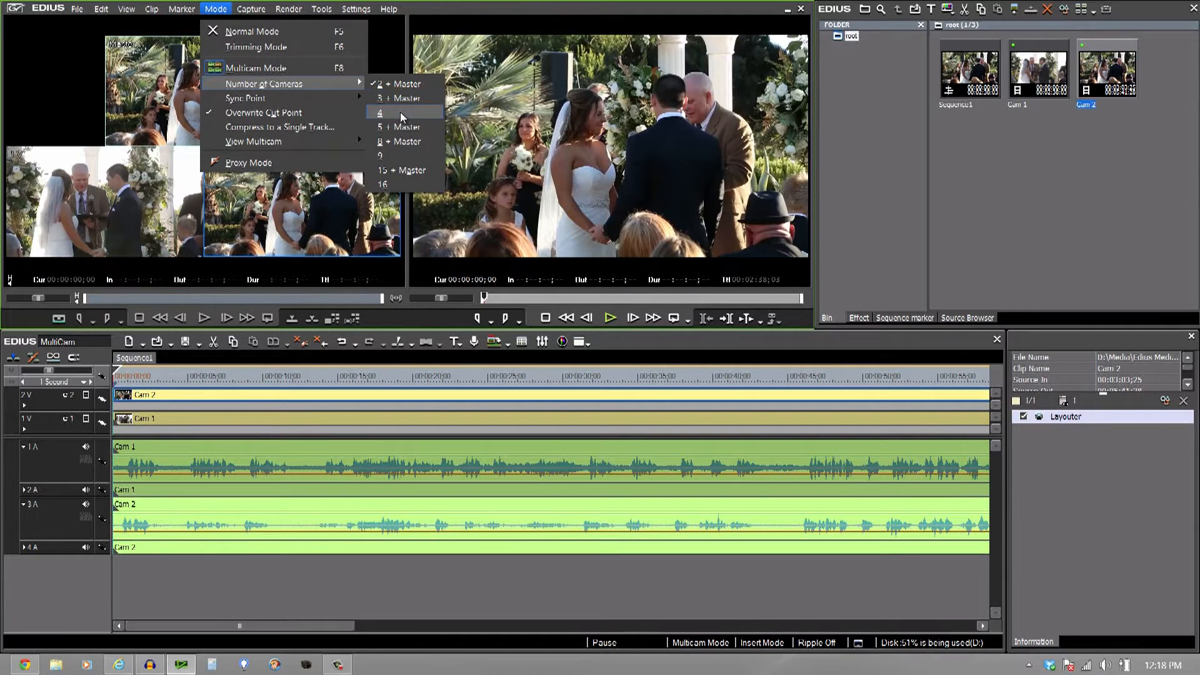
pyautogui.moveTo(386, 50)
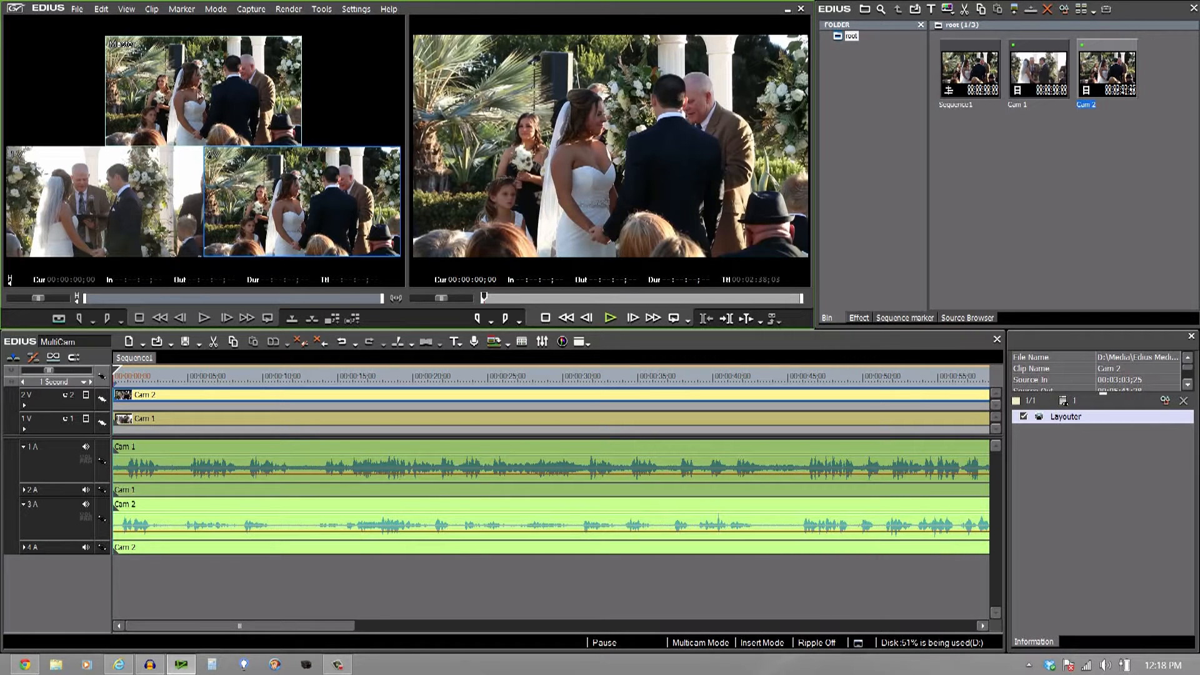
pyautogui.moveTo(321, 82)
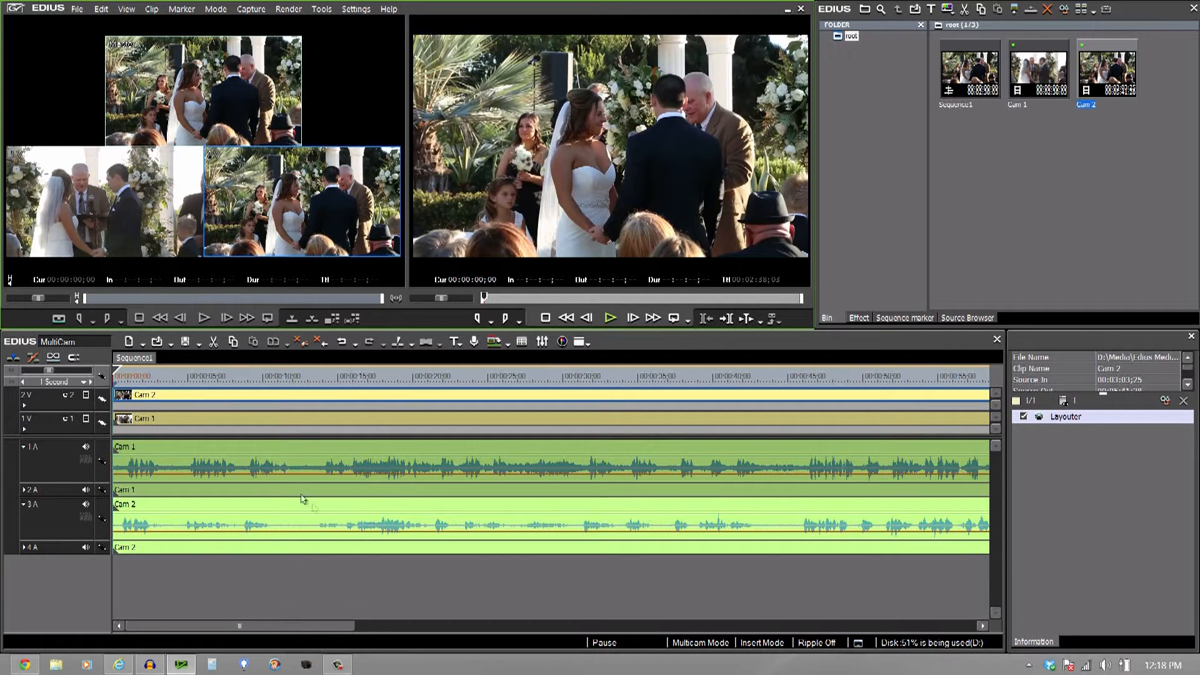
# Move the timeline cursor to around 00:00:08
pyautogui.click(100, 381)
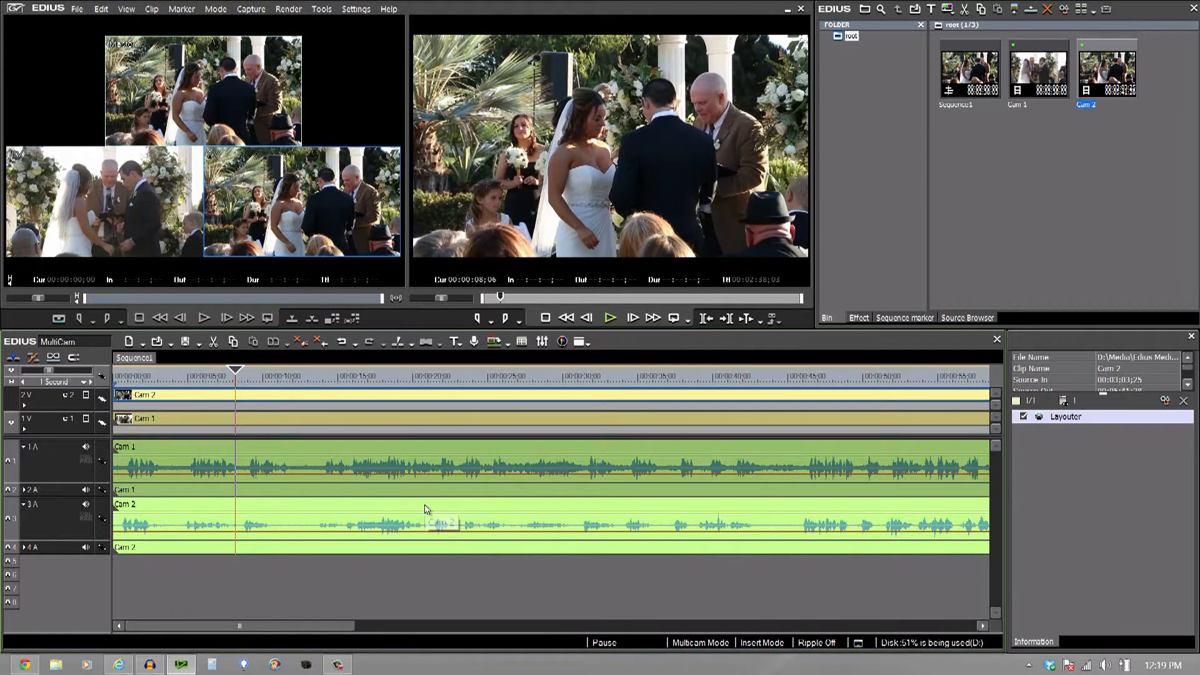
pyautogui.moveTo(289, 505)
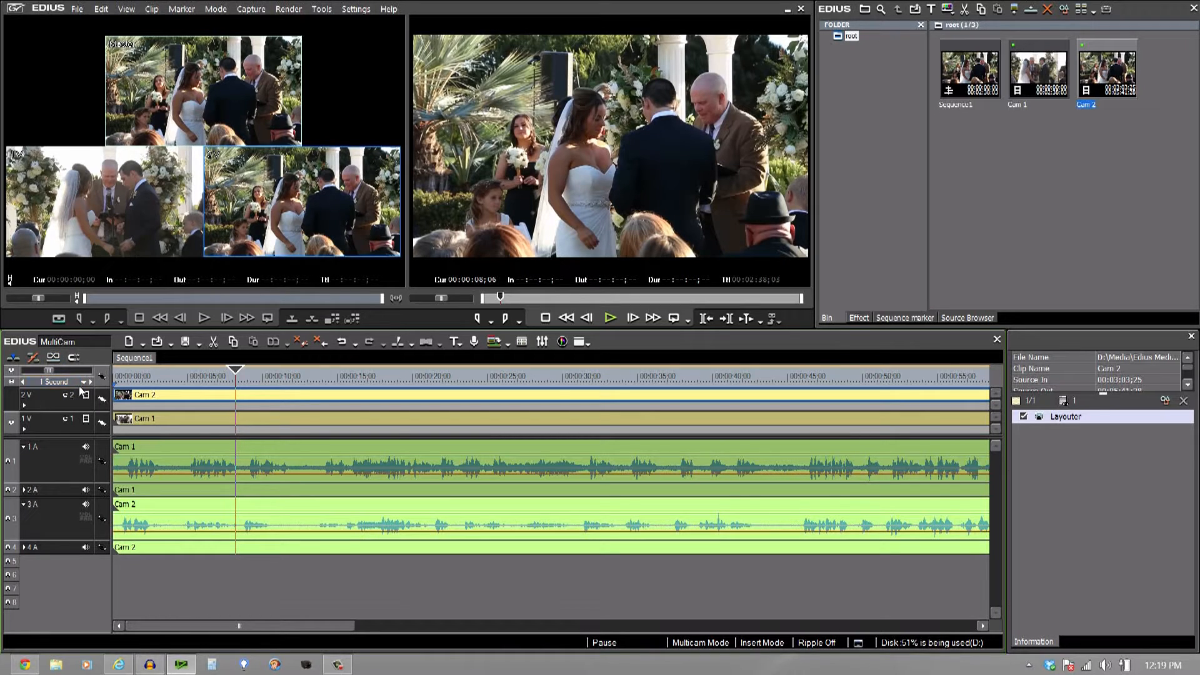
# Set the timeline scale to 1 Frame for aligning Cam 2's waveform with Cam 1's
pyautogui.click(55, 381)
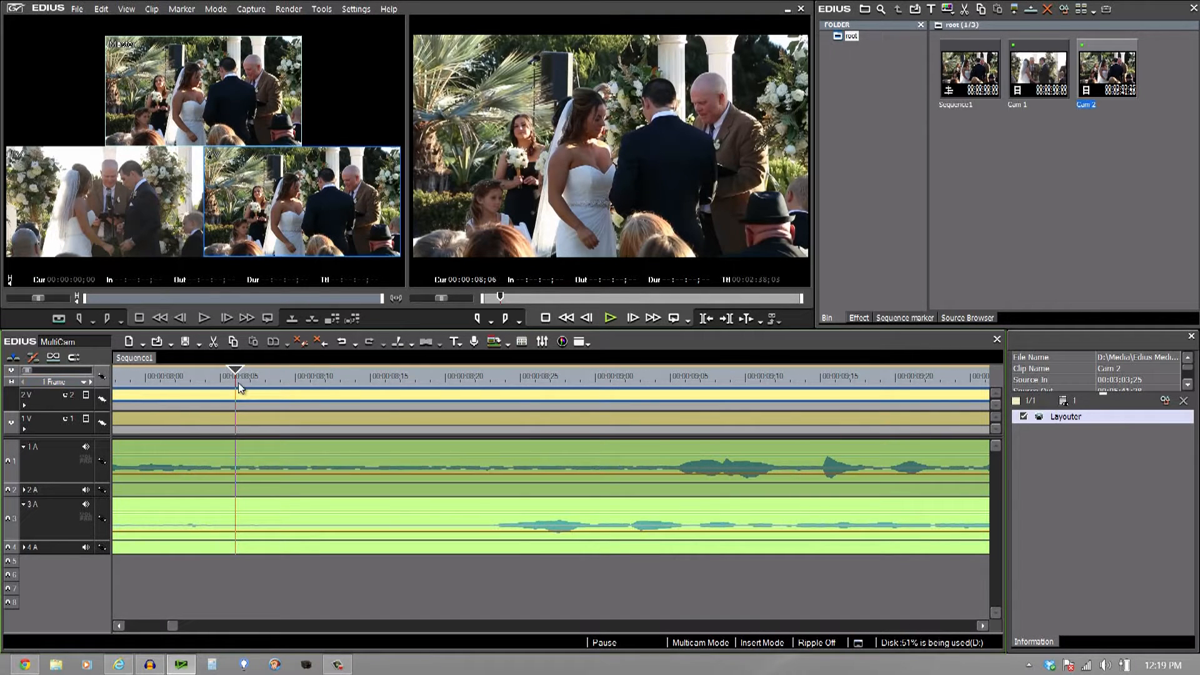
pyautogui.moveTo(592, 528)
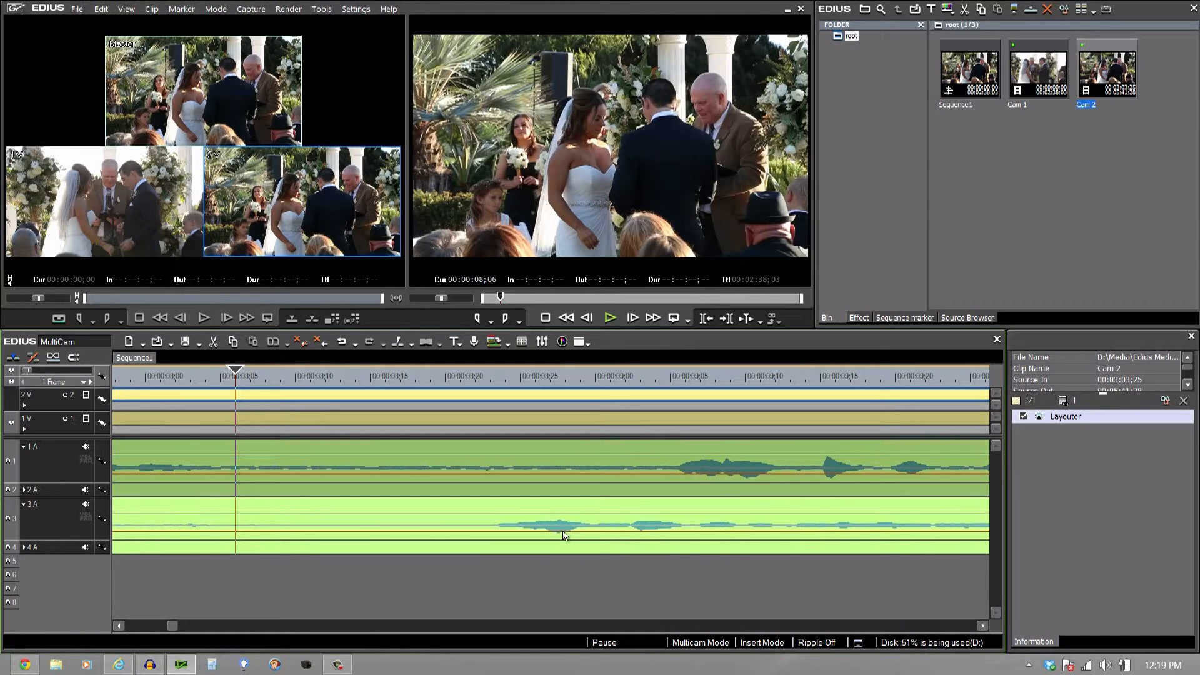
pyautogui.moveTo(564, 535)
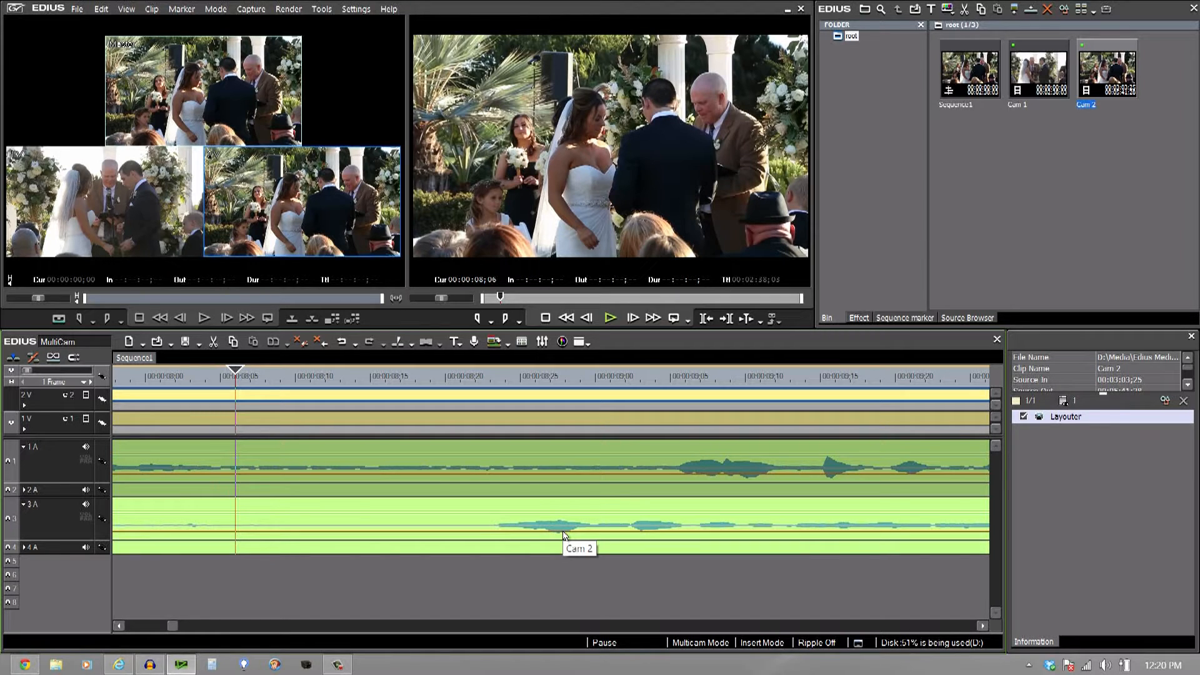
pyautogui.moveTo(517, 508)
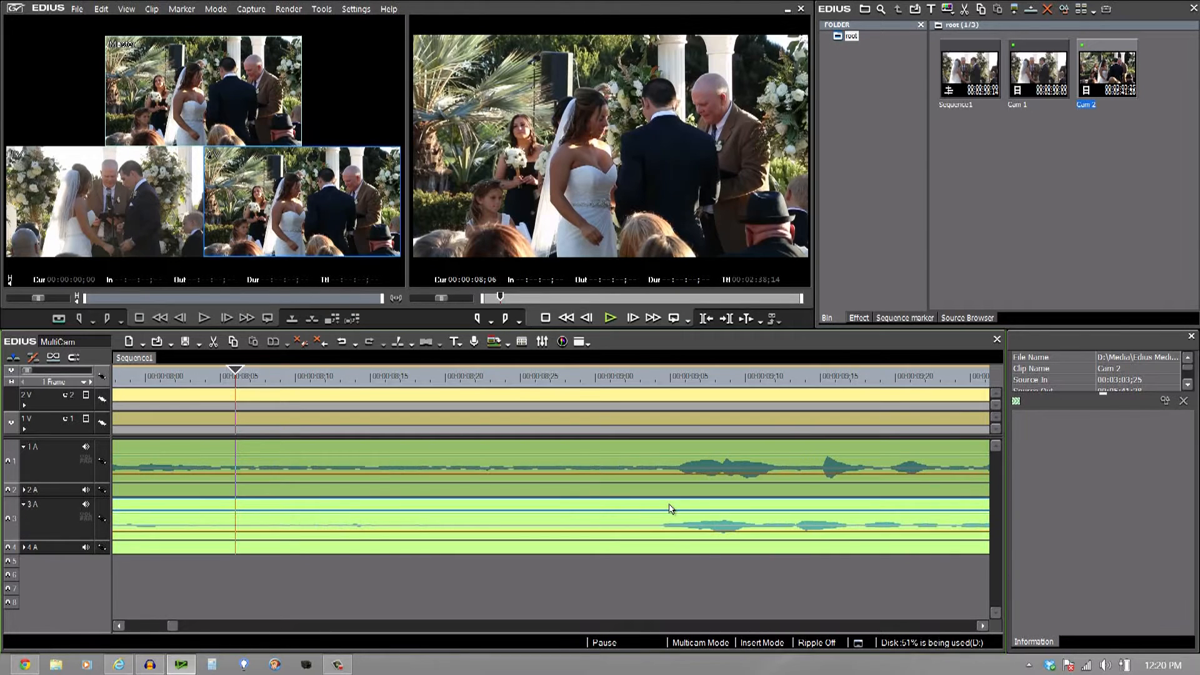
pyautogui.moveTo(268, 388)
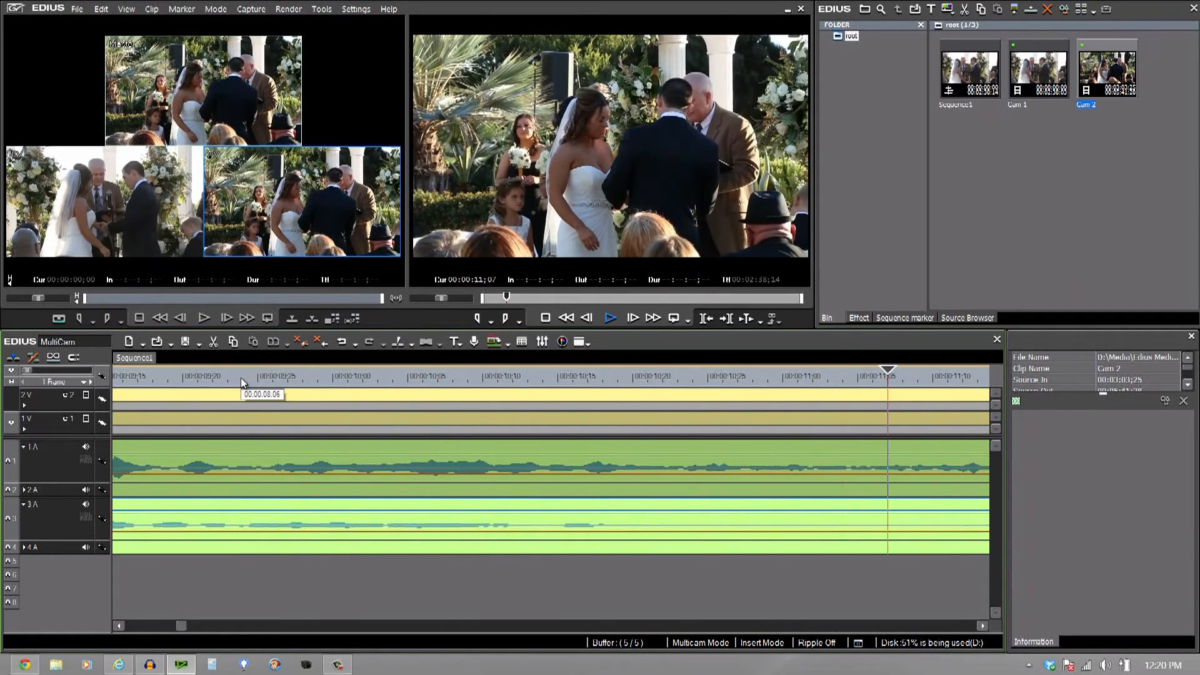
pyautogui.click(610, 317)
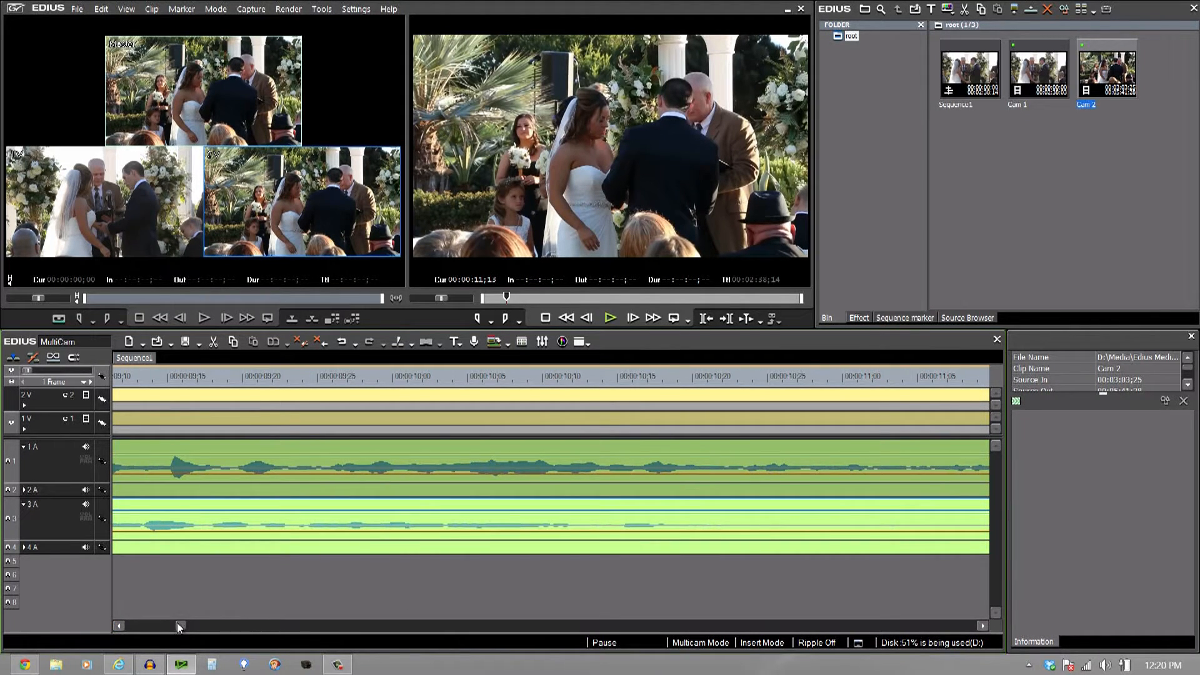
pyautogui.moveTo(178, 626); pyautogui.dragTo(149, 626)
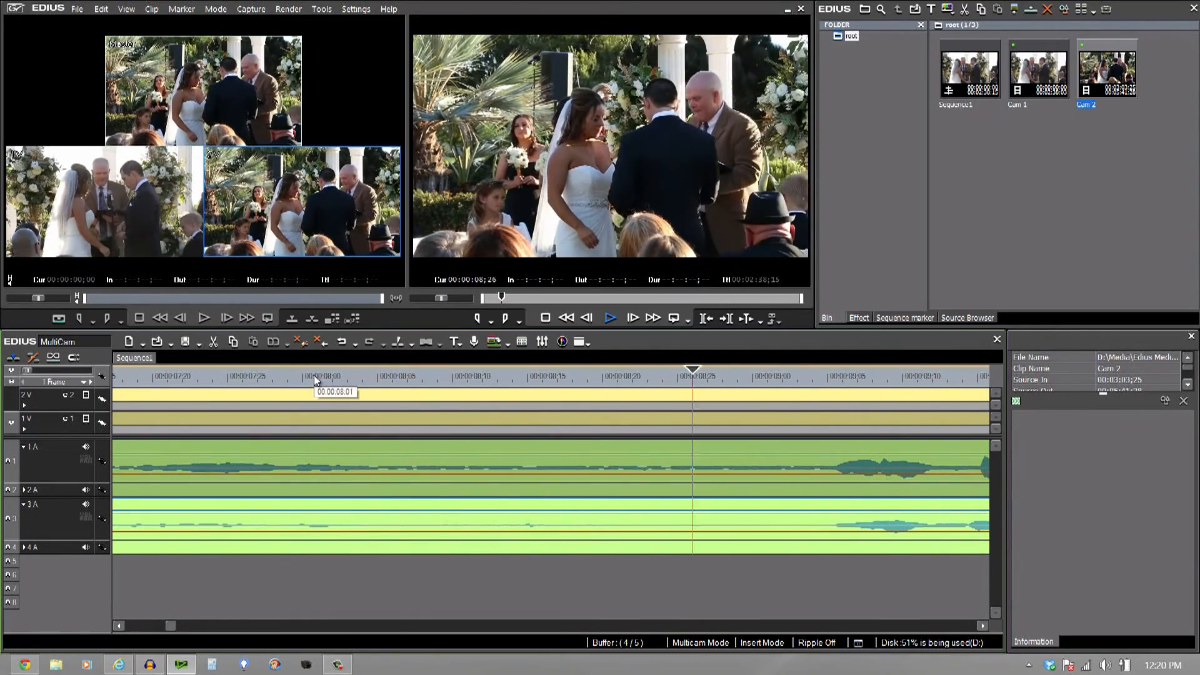
pyautogui.click(610, 317)
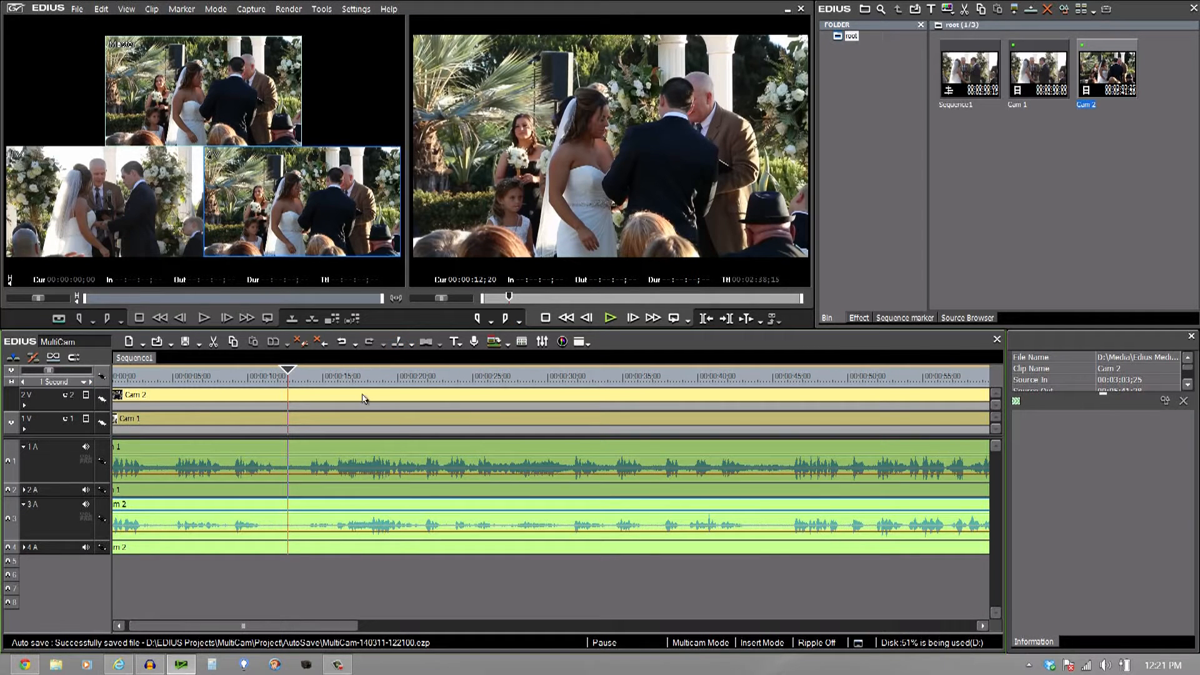
pyautogui.moveTo(142, 381)
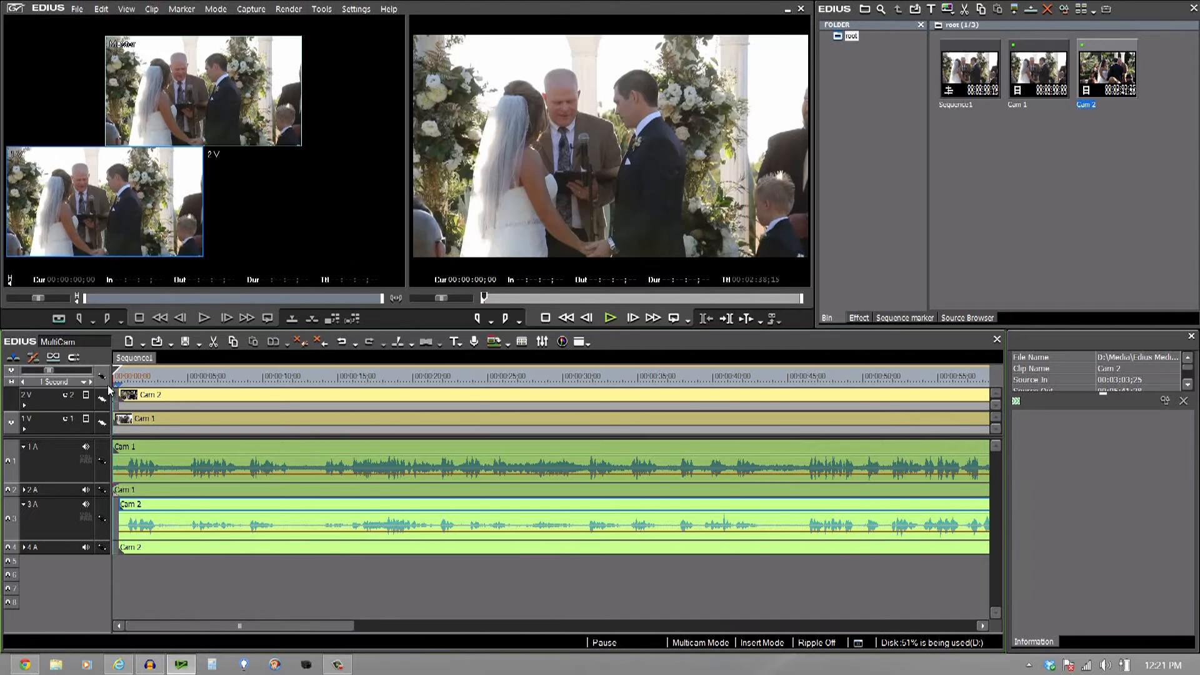
pyautogui.moveTo(100, 378)
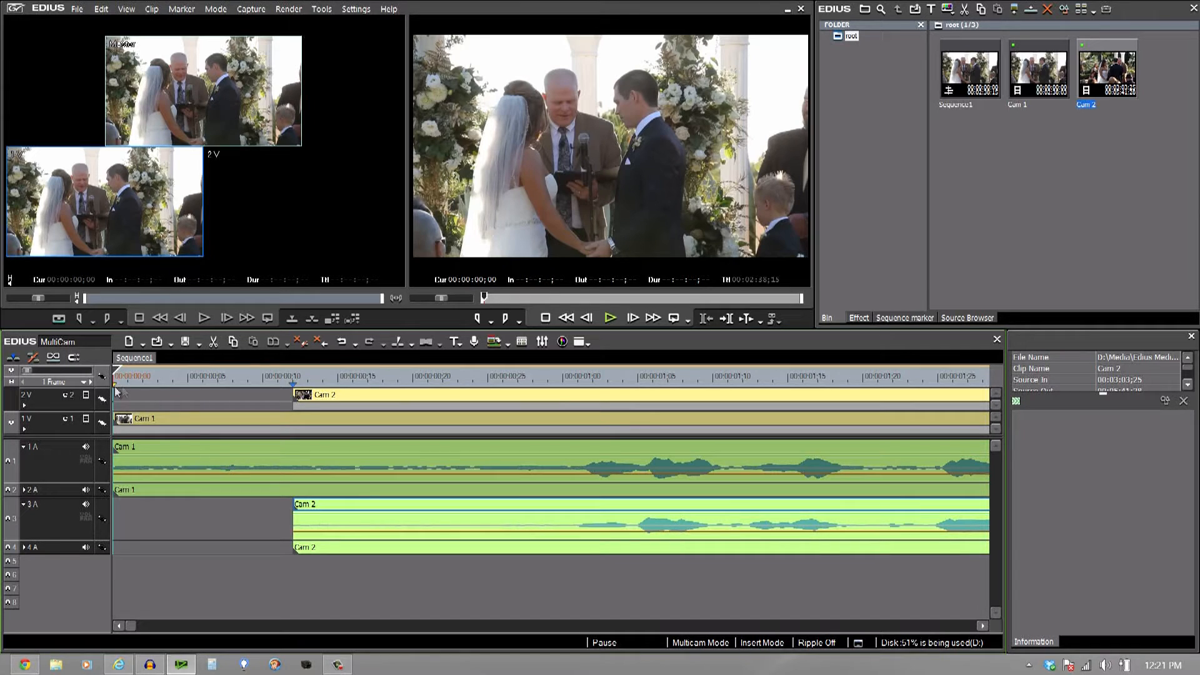
pyautogui.moveTo(252, 459)
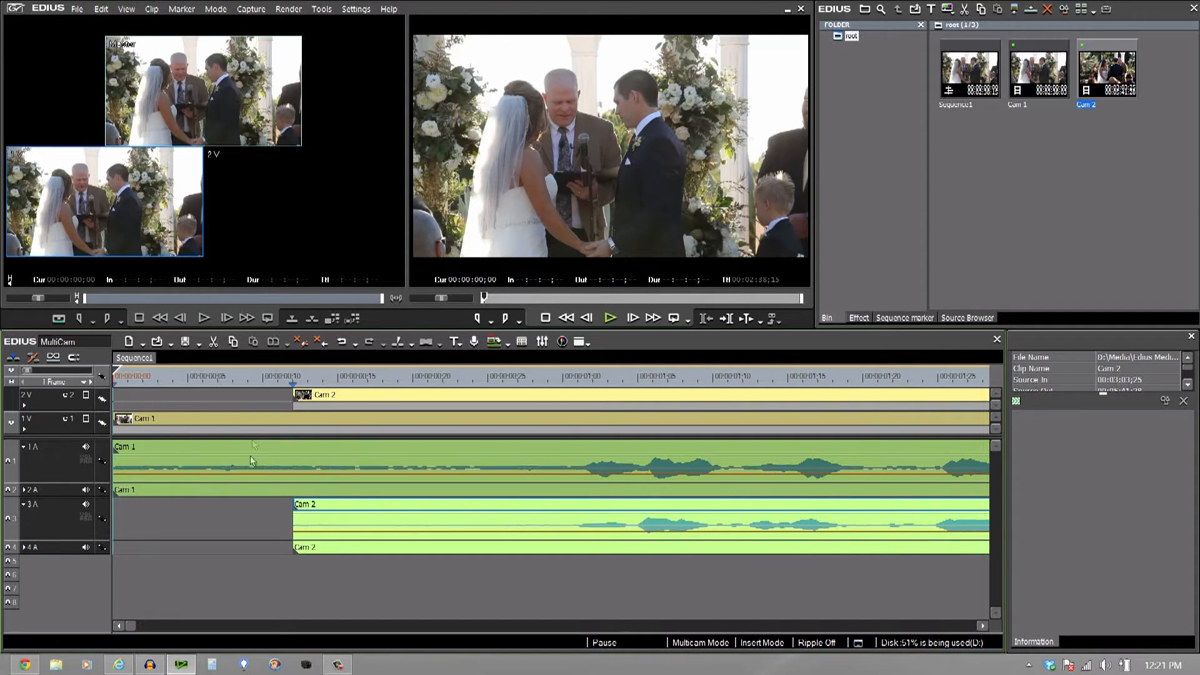
pyautogui.moveTo(206, 470)
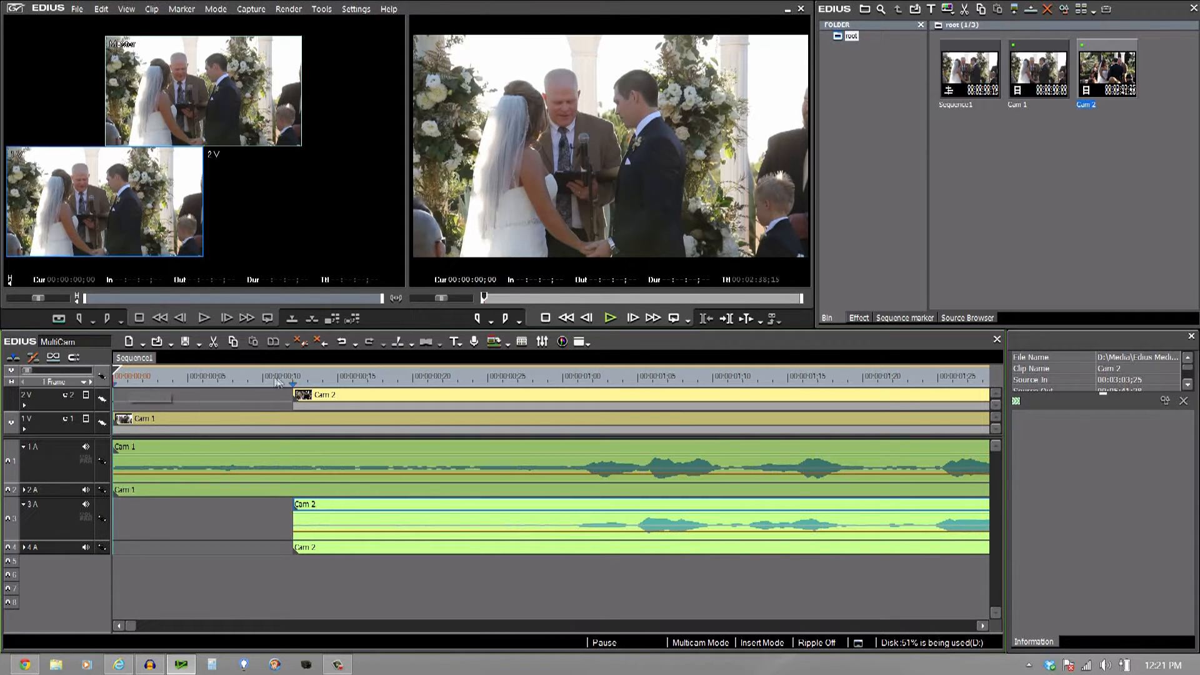
pyautogui.moveTo(203, 426)
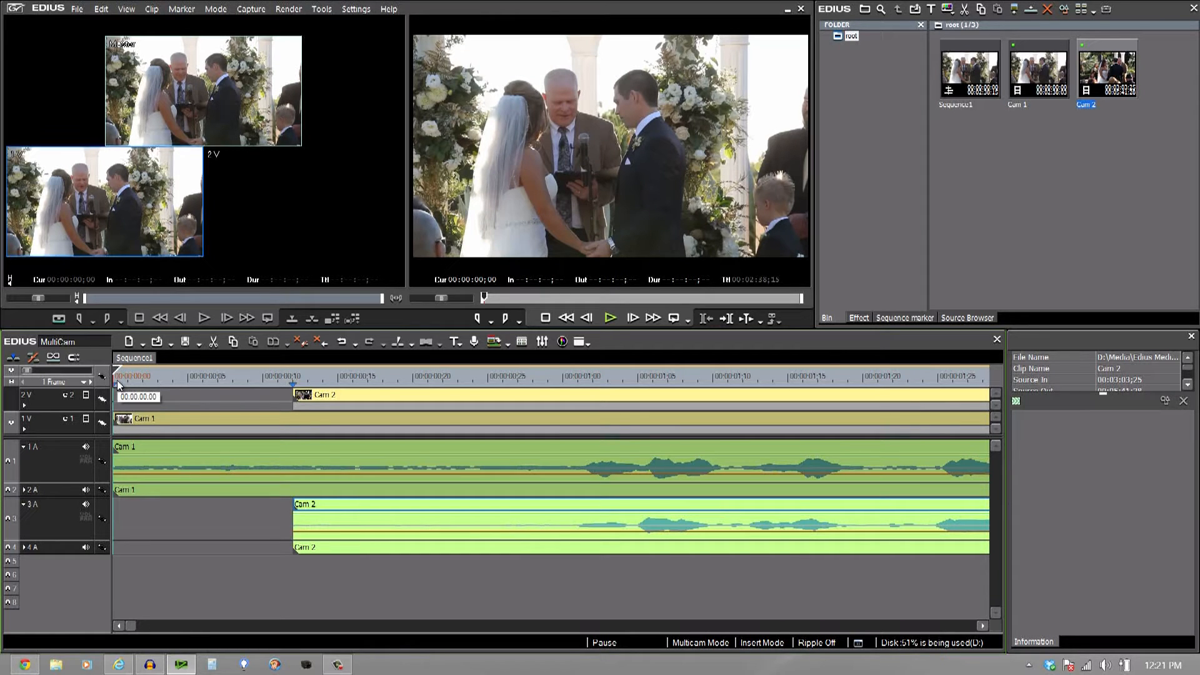
# Play the ceremony and switch live between the Cam 1 and Cam 2 panes
pyautogui.click(610, 317)
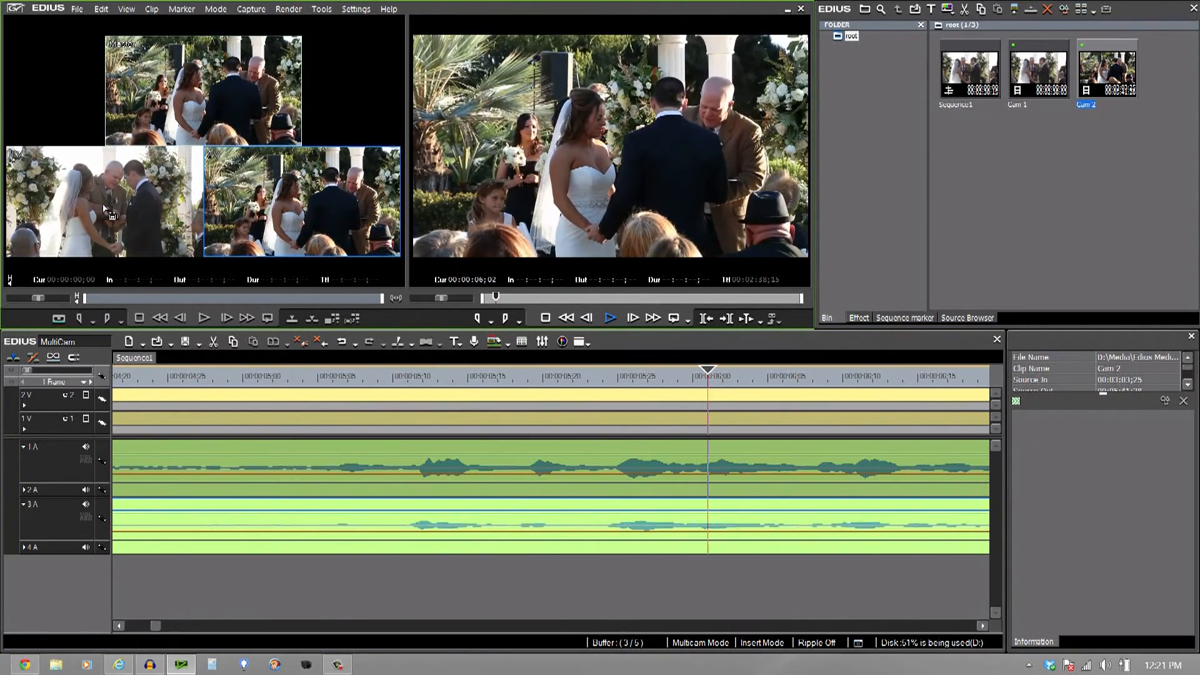
pyautogui.click(610, 317)
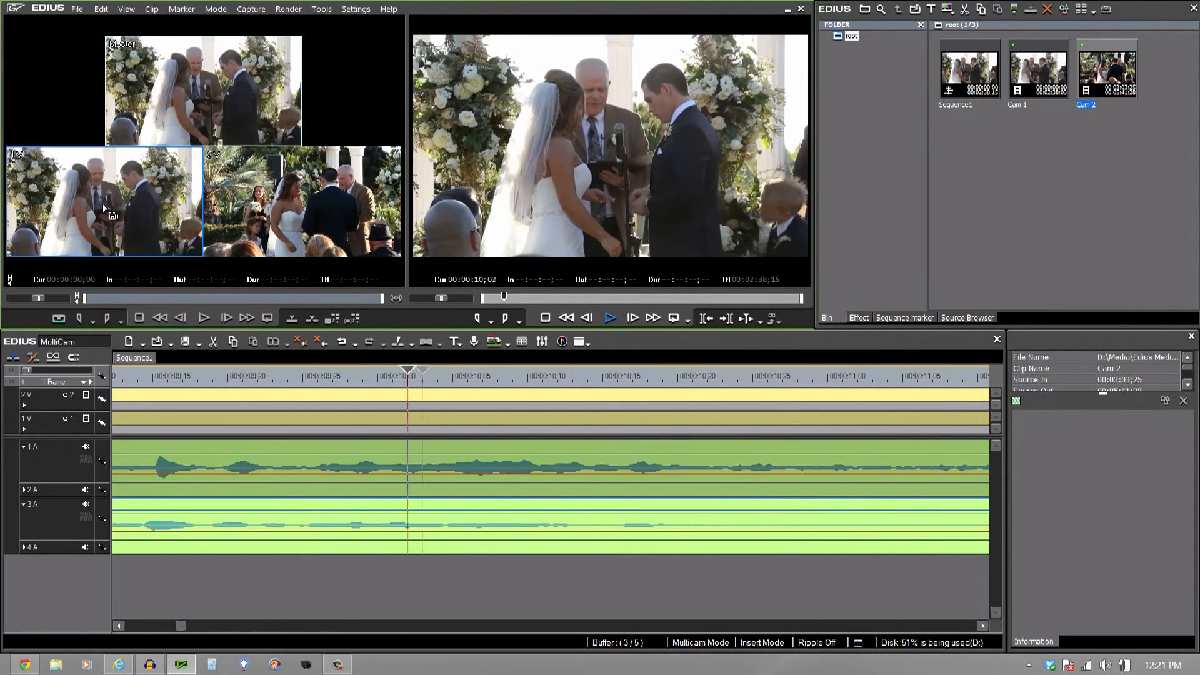
pyautogui.click(610, 318)
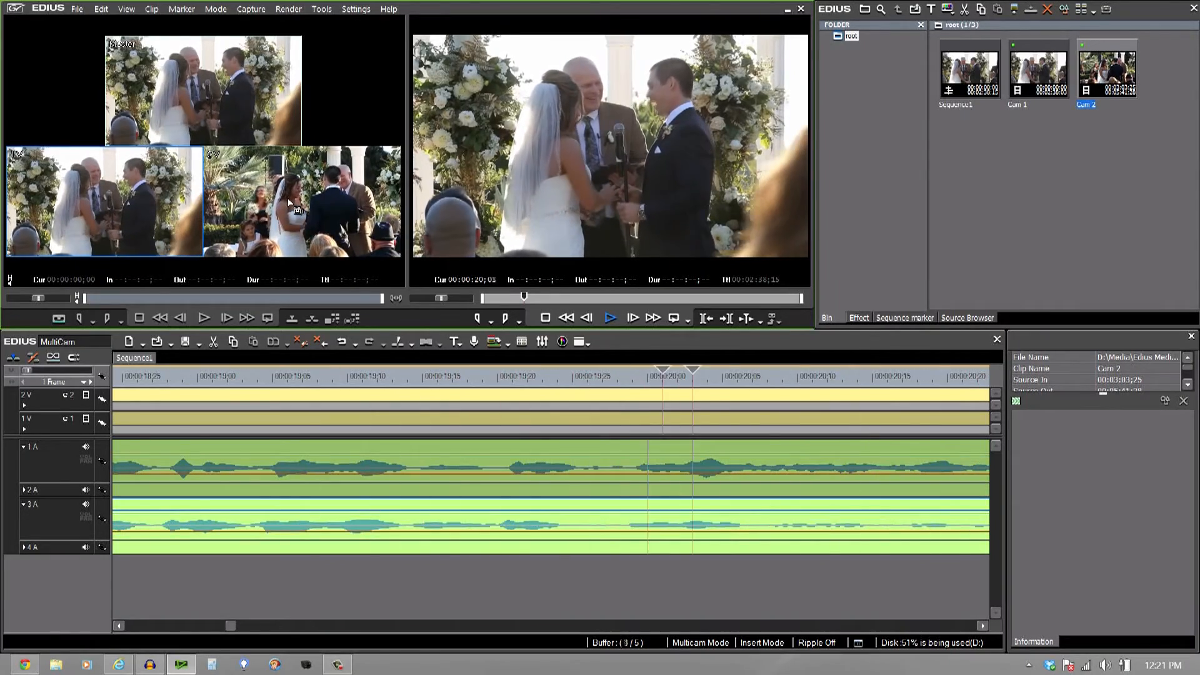
pyautogui.click(610, 317)
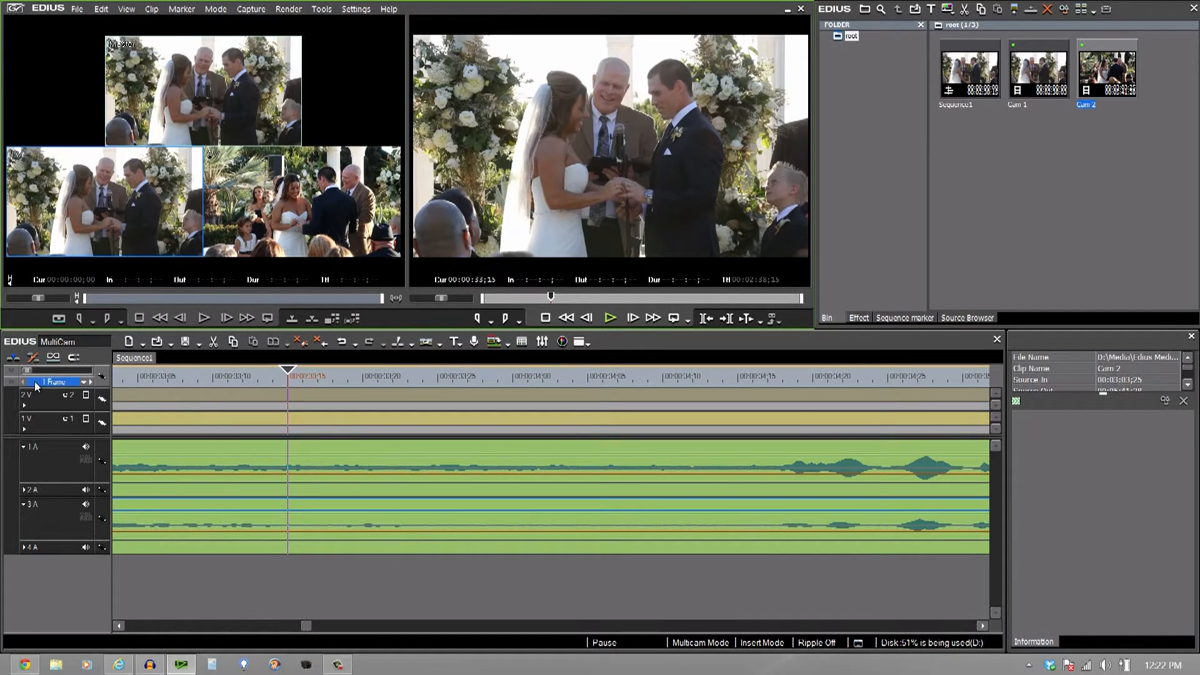
# Change the timeline scale from 1 Frame to Second to show all the cuts
pyautogui.click(90, 382)
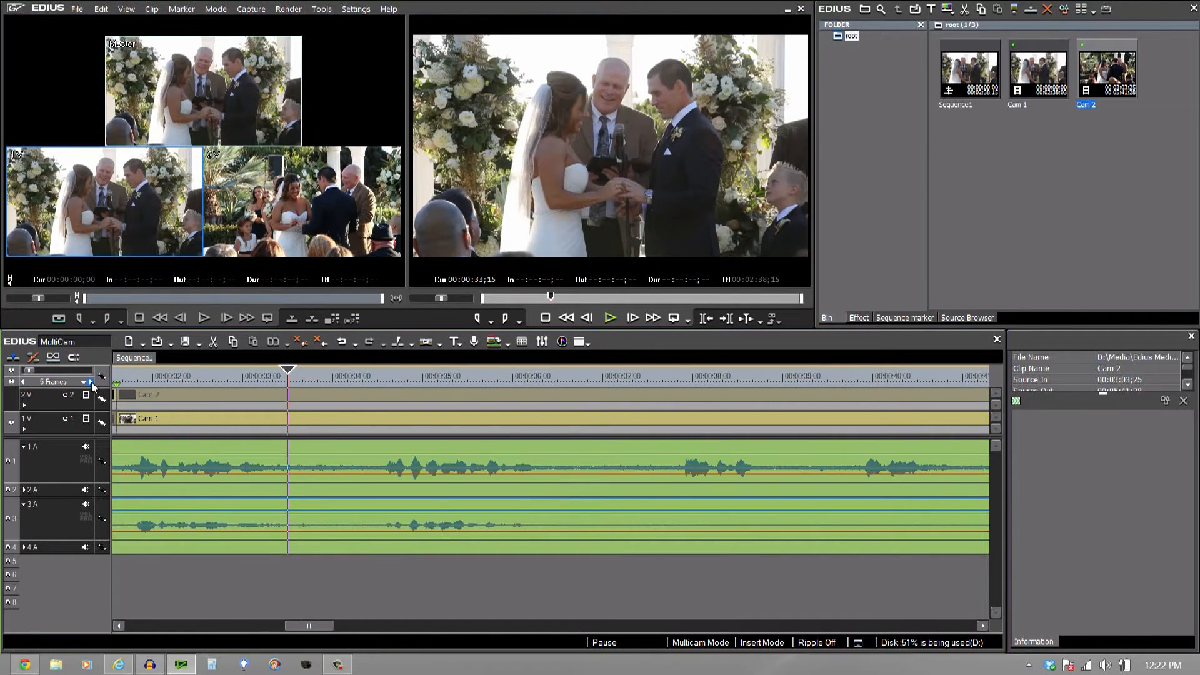
pyautogui.click(90, 381)
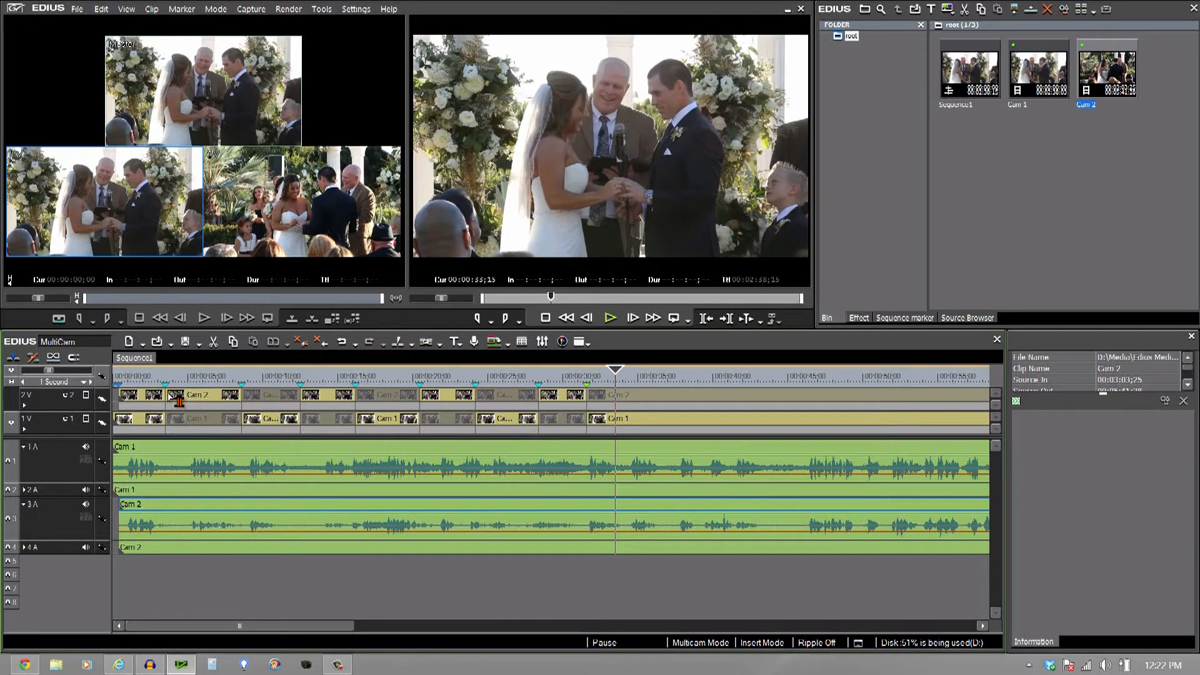
pyautogui.moveTo(212, 430)
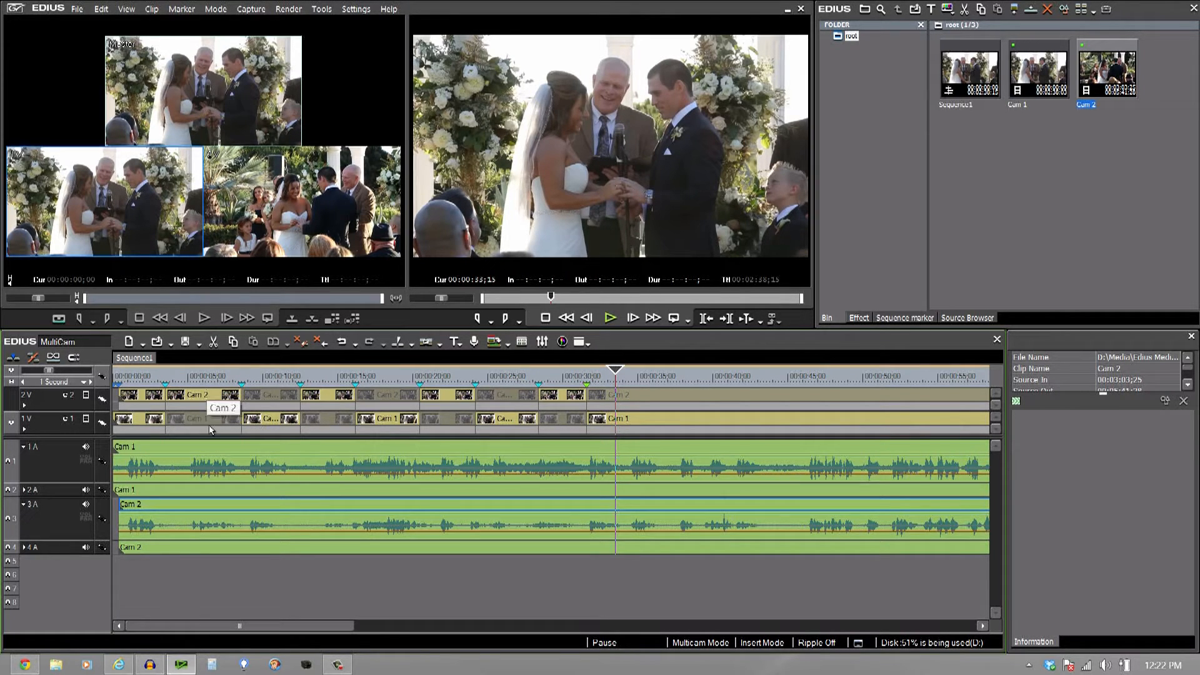
pyautogui.moveTo(259, 422)
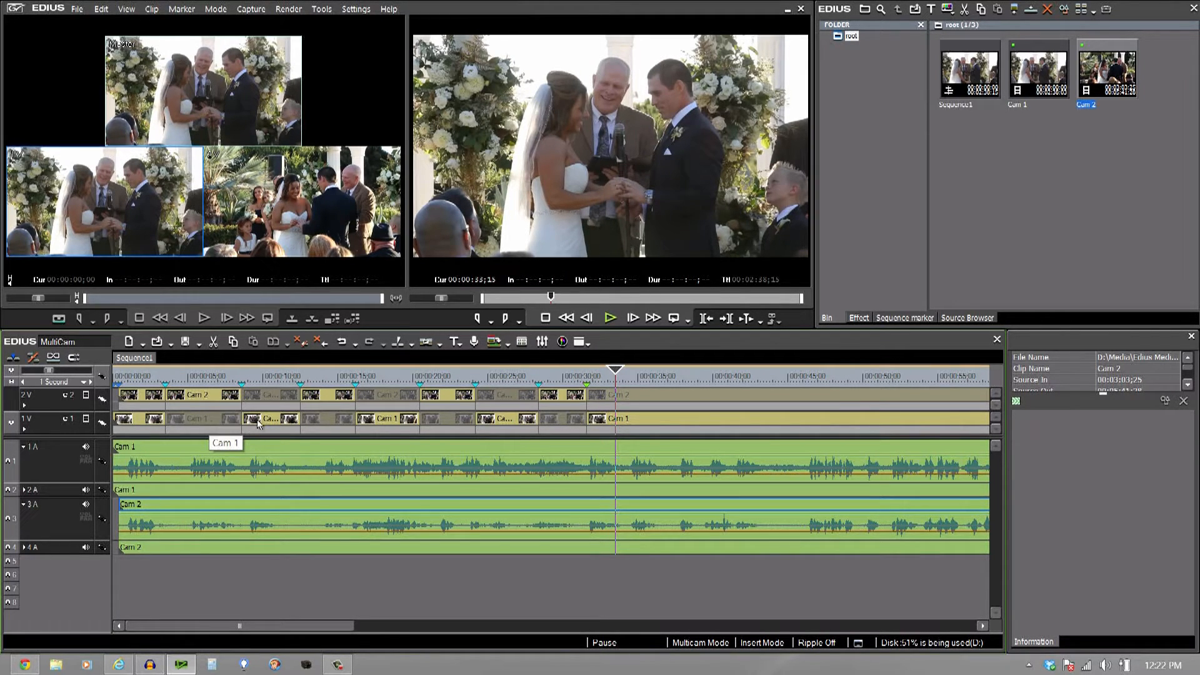
pyautogui.moveTo(270, 428)
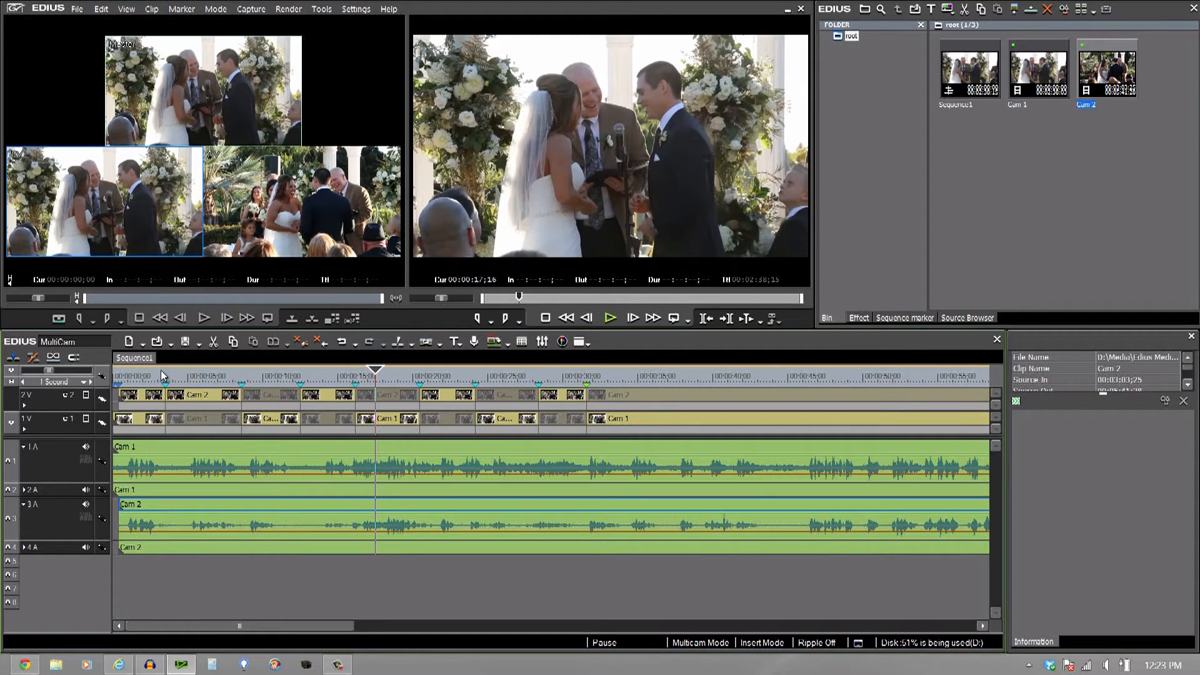
pyautogui.moveTo(273, 401)
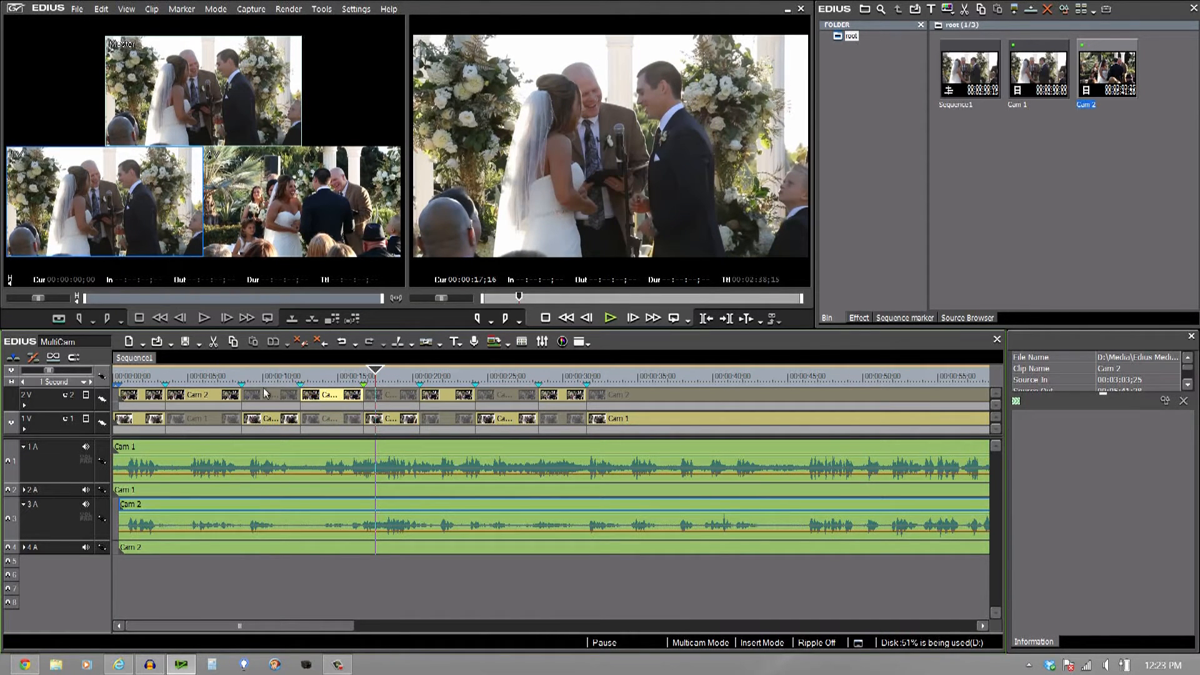
# Replace a selected cut section's angle with Cam 2 from the multicam viewer
pyautogui.click(233, 371)
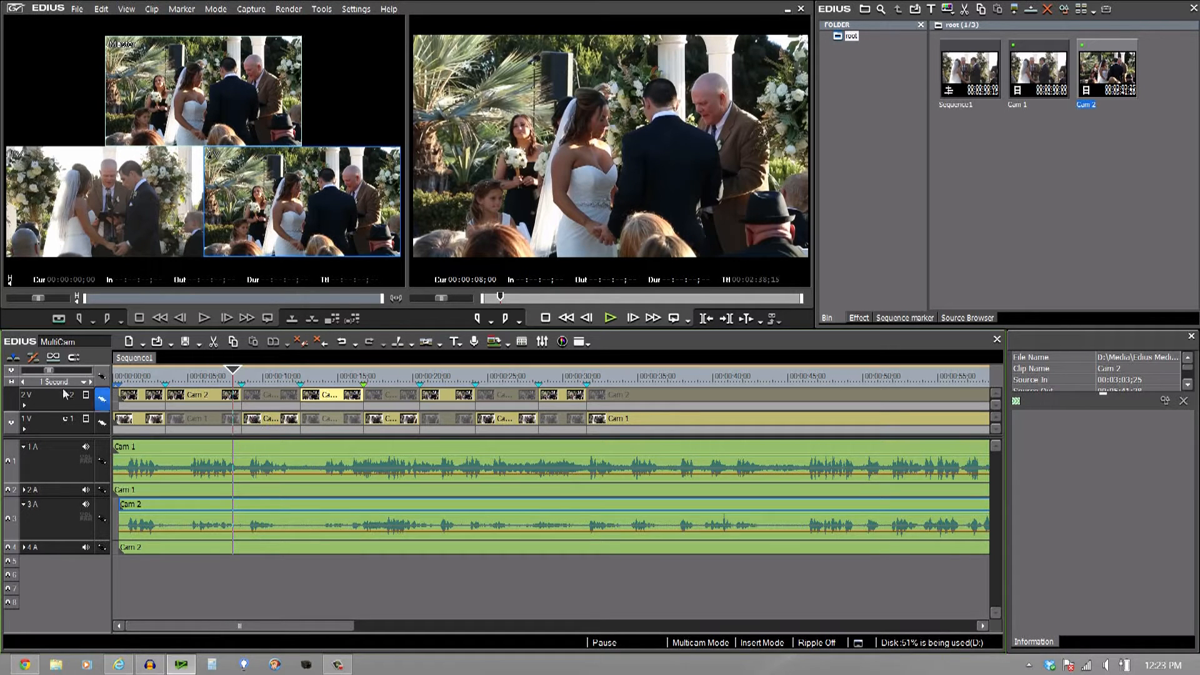
# Set the timeline scale to 10 Frames to adjust the Cam 1/Cam 2 cut points
pyautogui.click(53, 382)
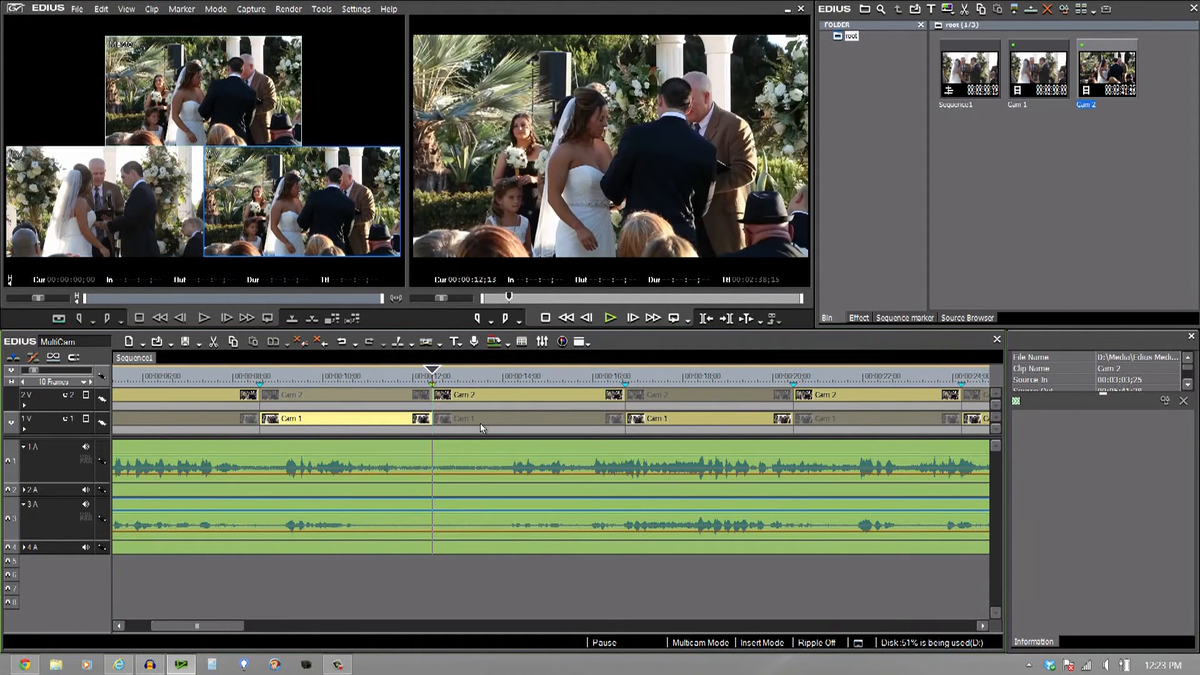
pyautogui.moveTo(512, 429)
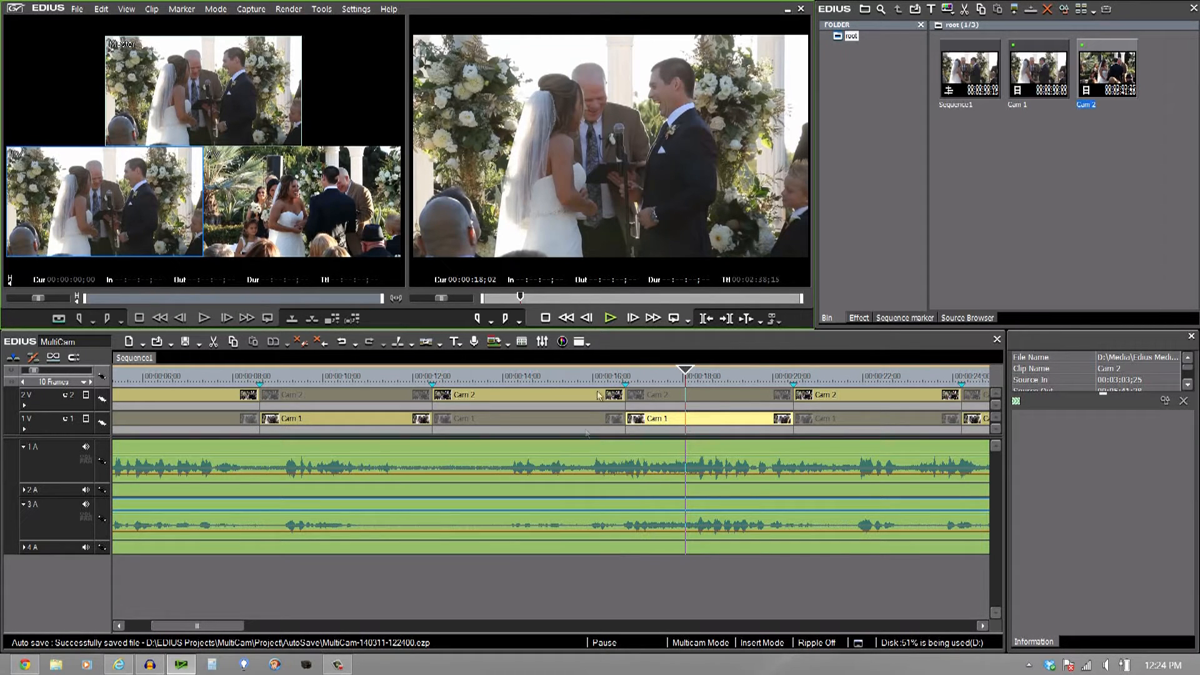
pyautogui.moveTo(587, 467)
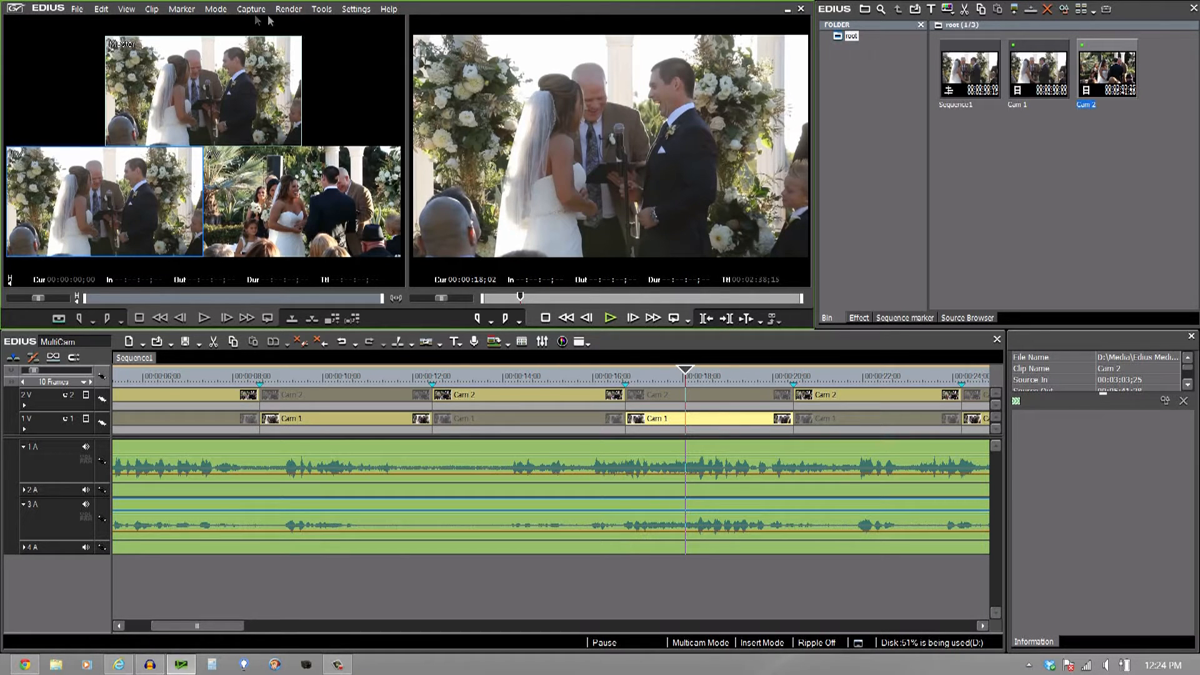
# Create Sequence2 with Sequence1 nested in it, previewing the nested clip
pyautogui.click(215, 8)
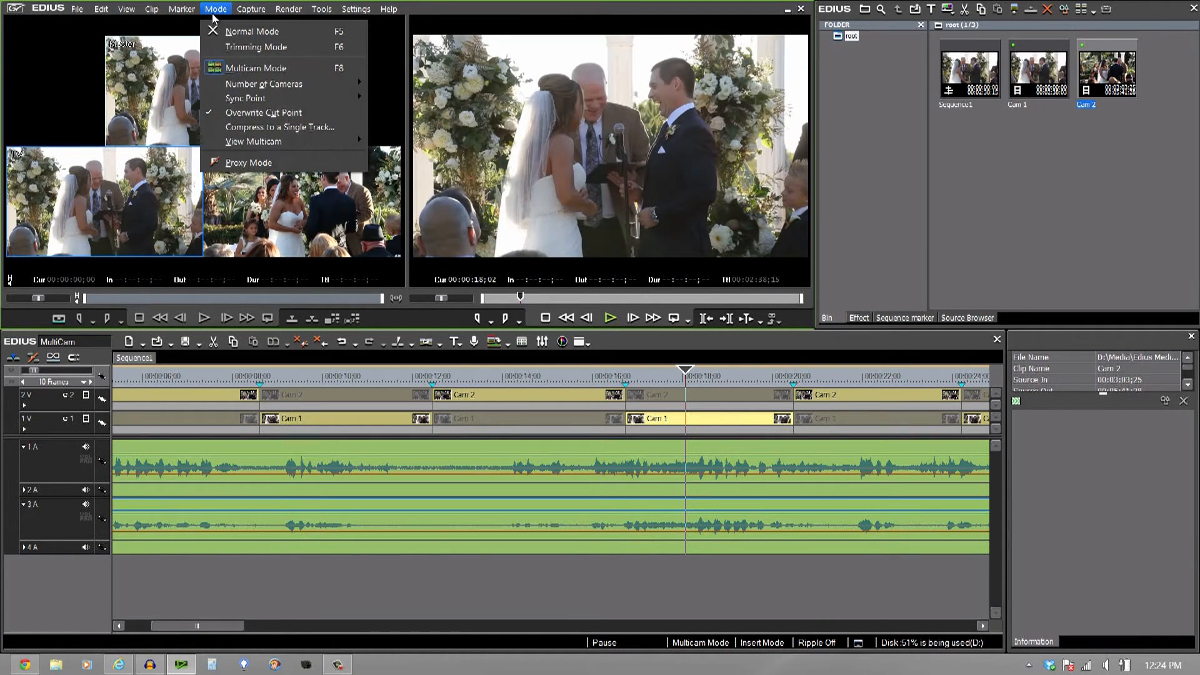
pyautogui.moveTo(262, 126)
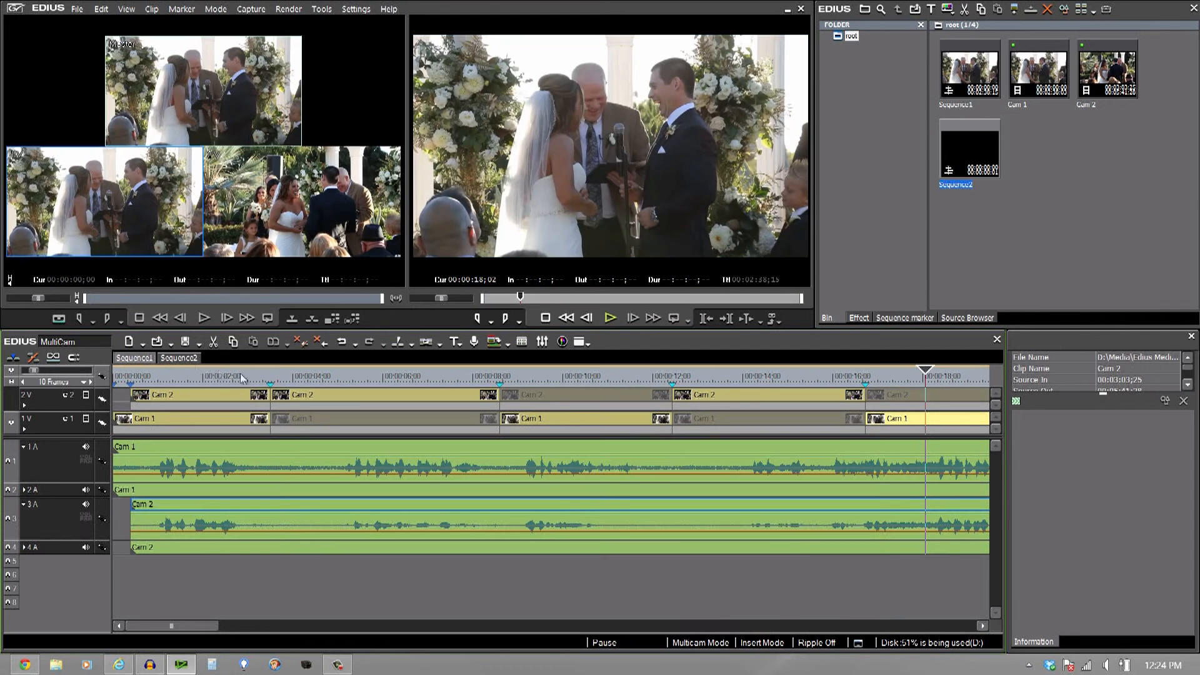
pyautogui.moveTo(306, 436)
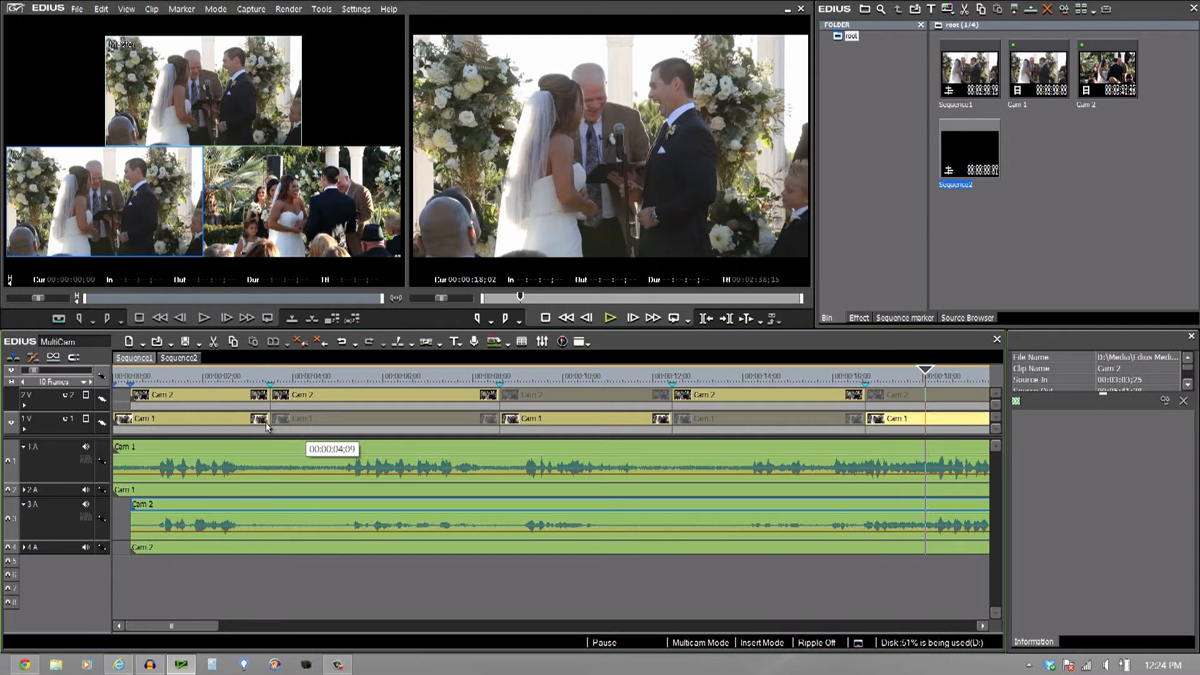
pyautogui.moveTo(165, 377)
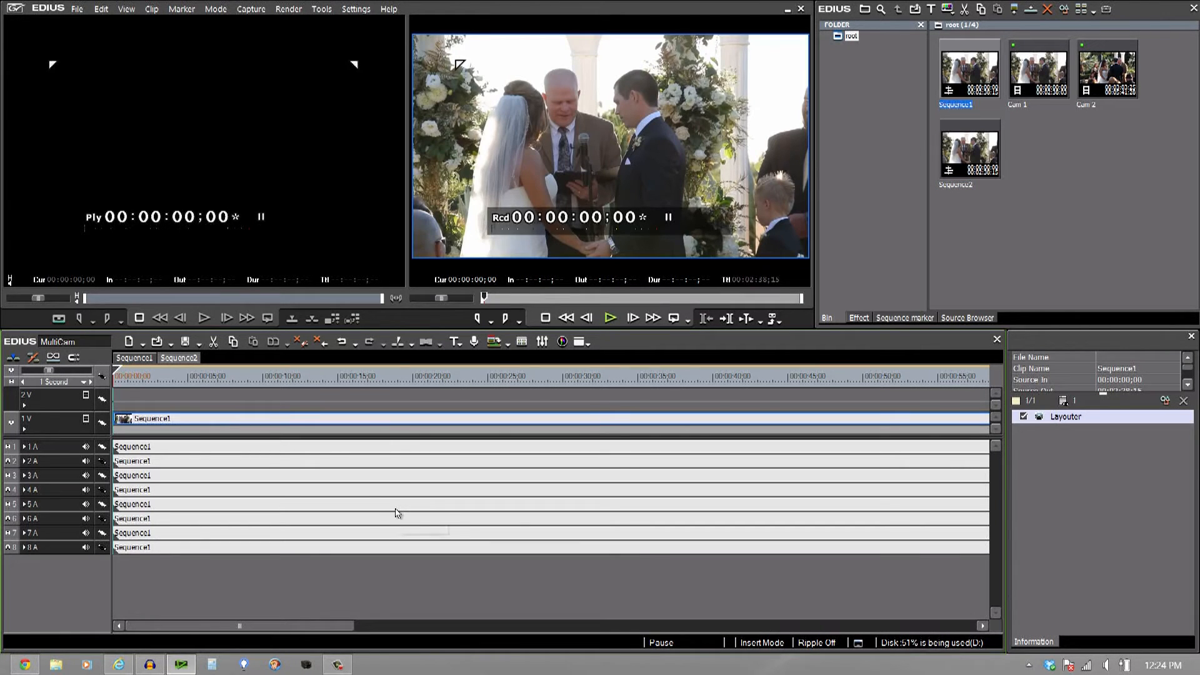
pyautogui.click(322, 374)
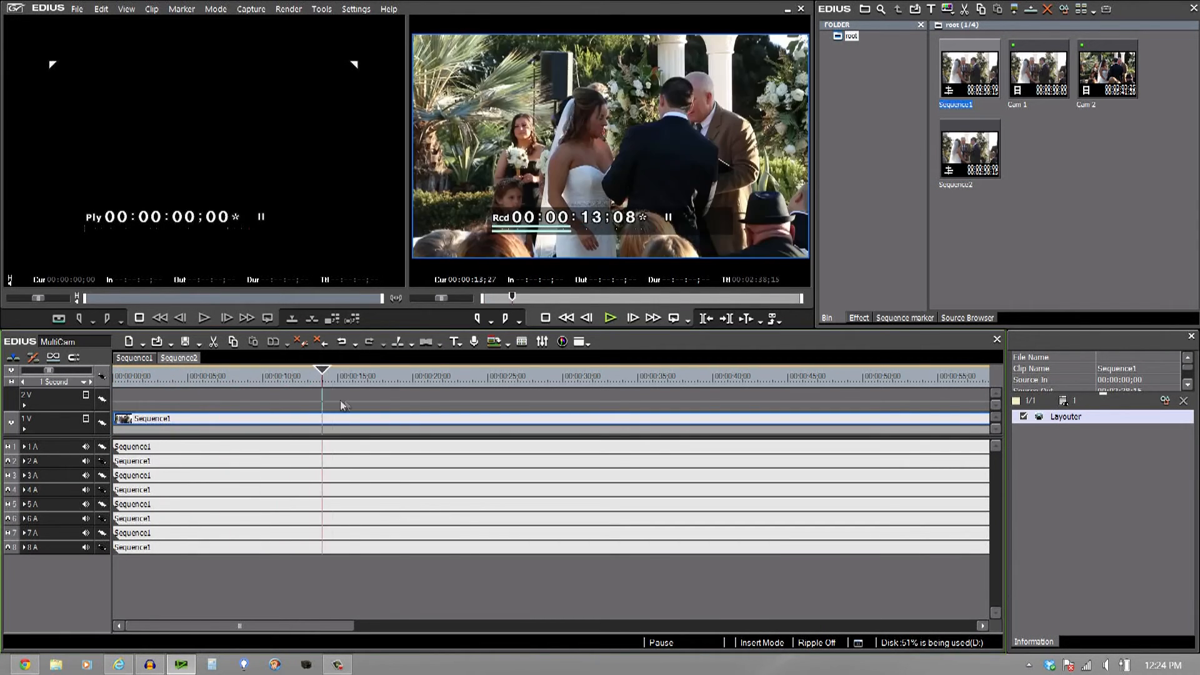
pyautogui.click(493, 374)
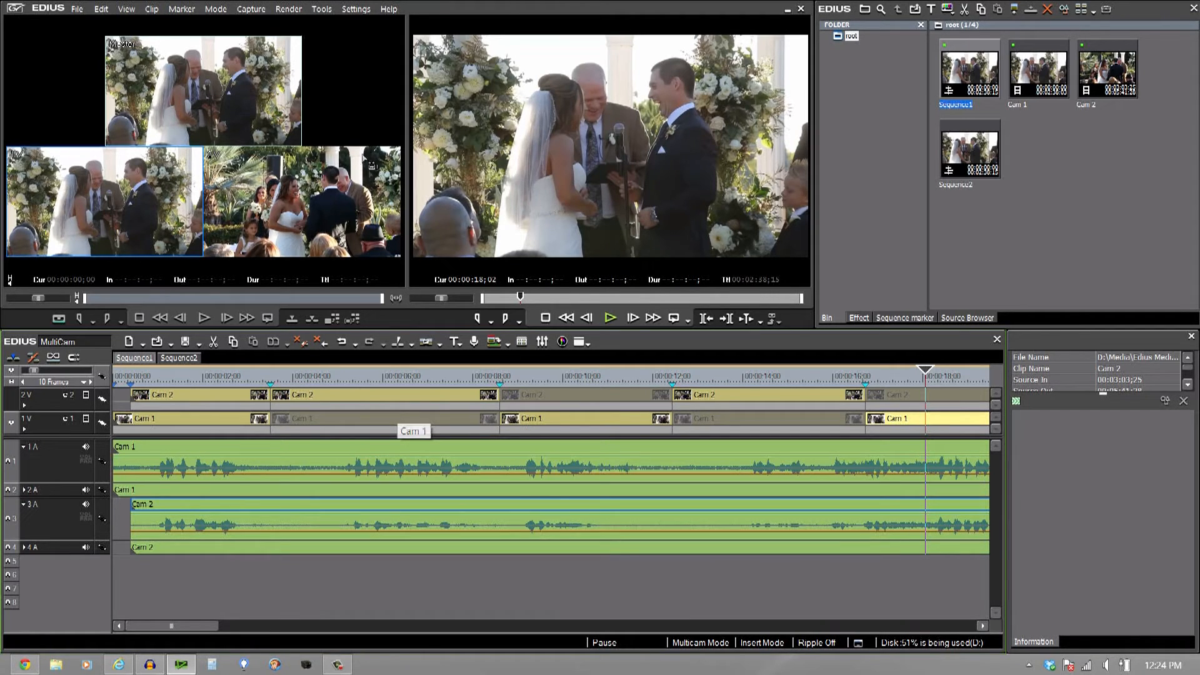
# Compress the multicam cuts onto a new V track, then view the nested sequence in Sequence2
pyautogui.click(215, 8)
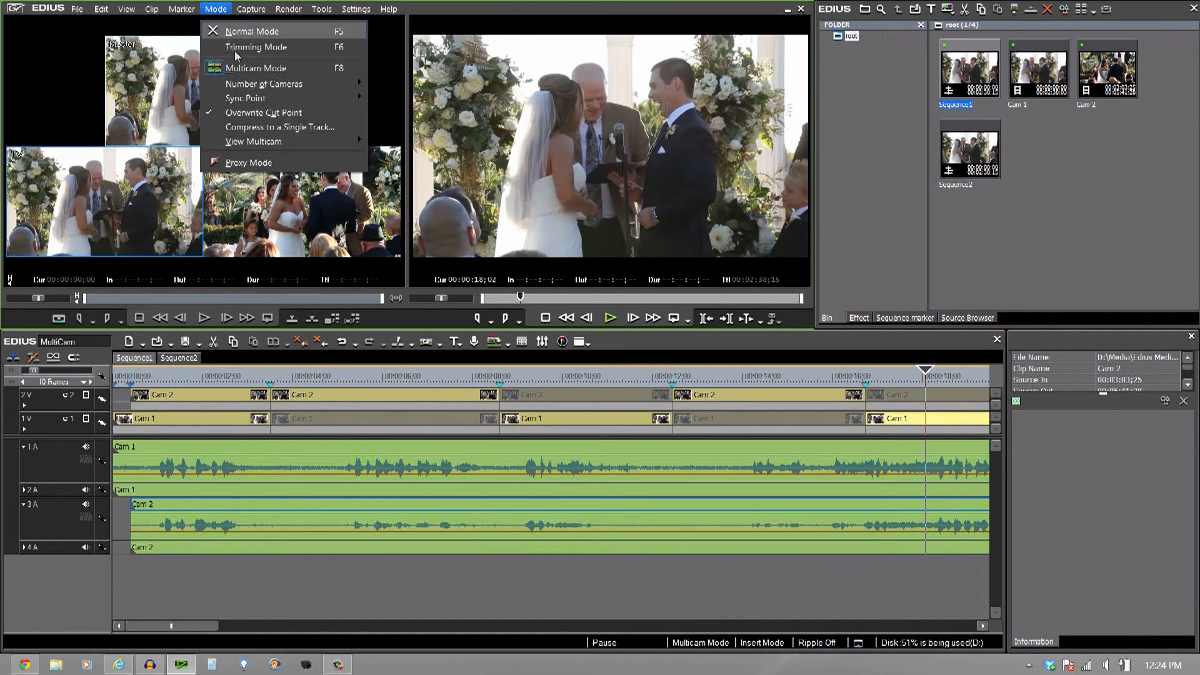
pyautogui.click(279, 127)
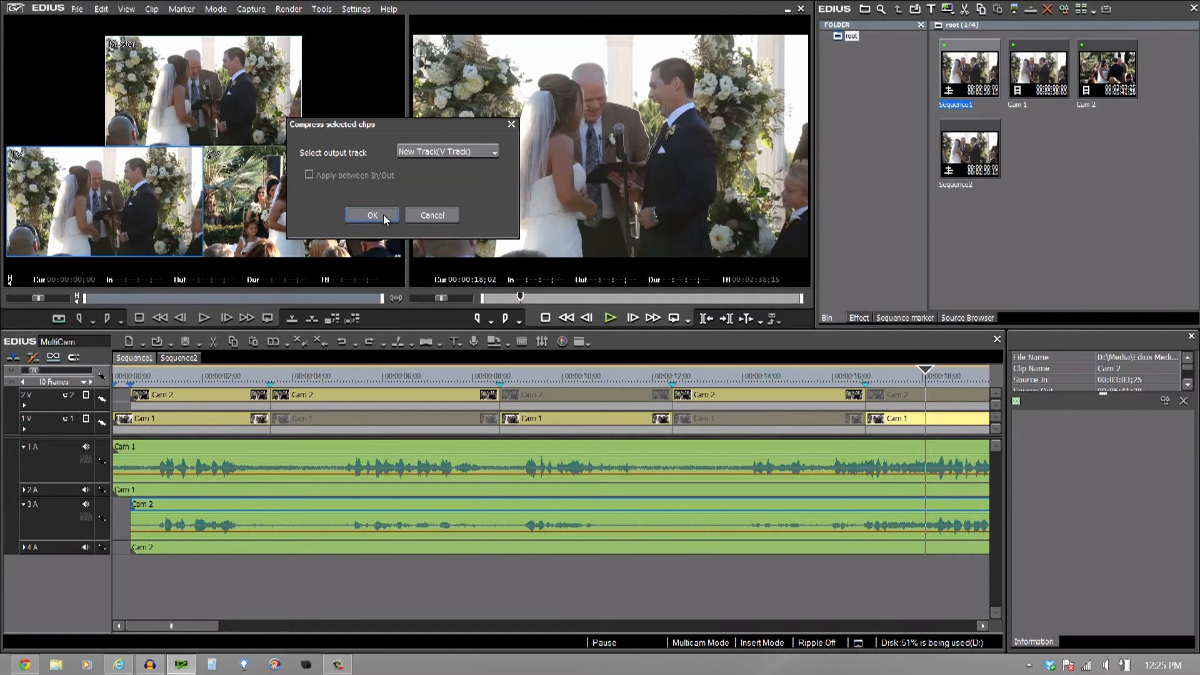
pyautogui.click(372, 215)
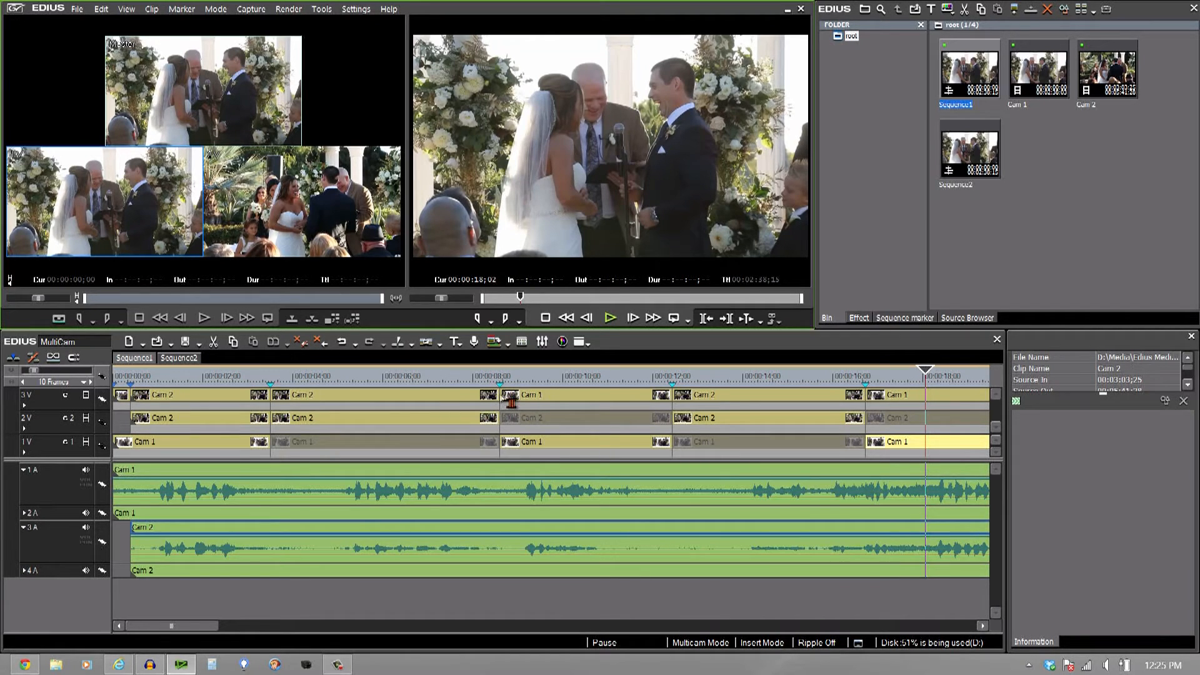
pyautogui.moveTo(350, 405)
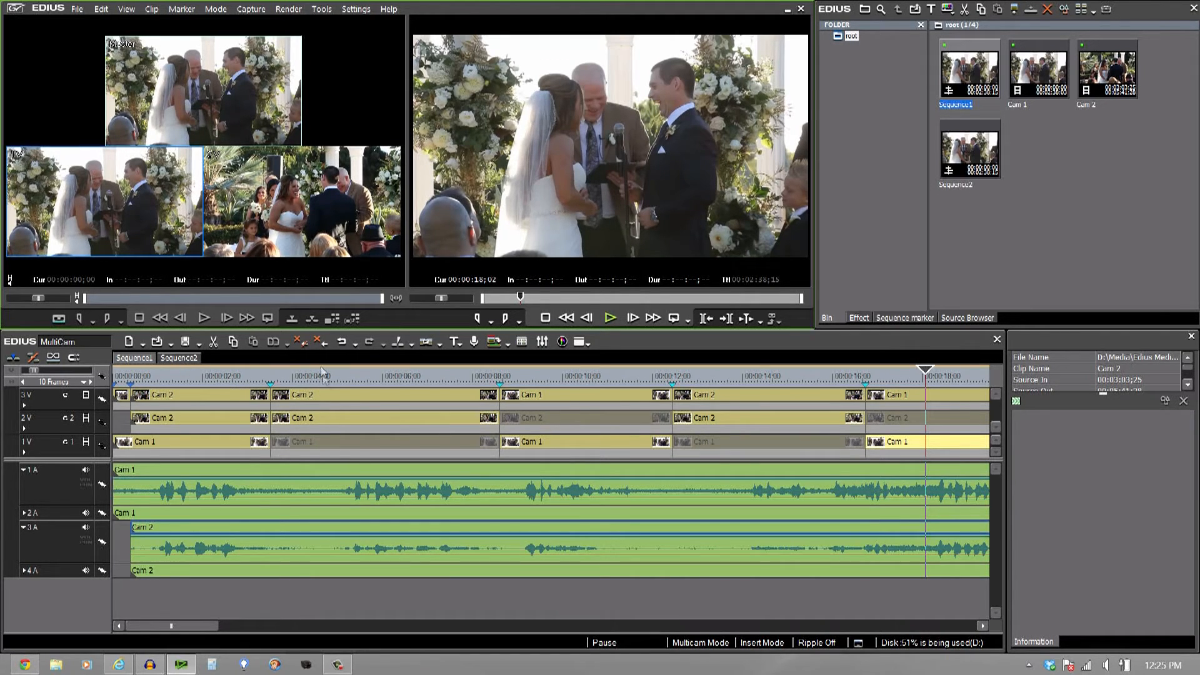
pyautogui.click(178, 358)
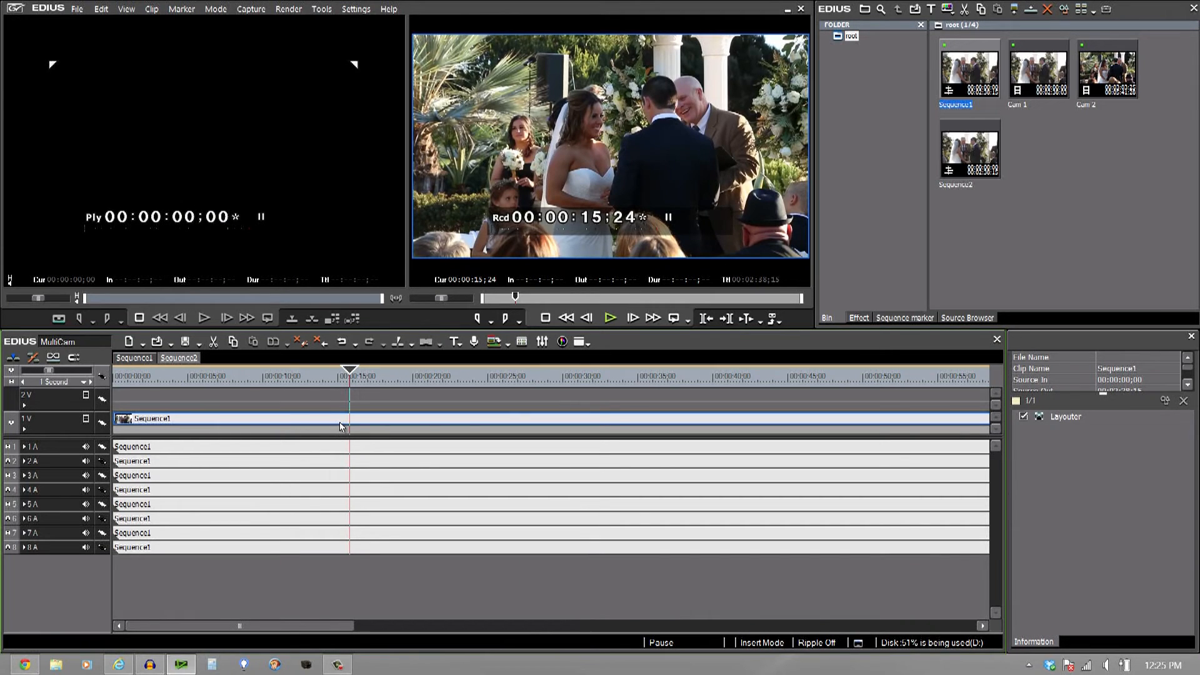
pyautogui.moveTo(469, 426)
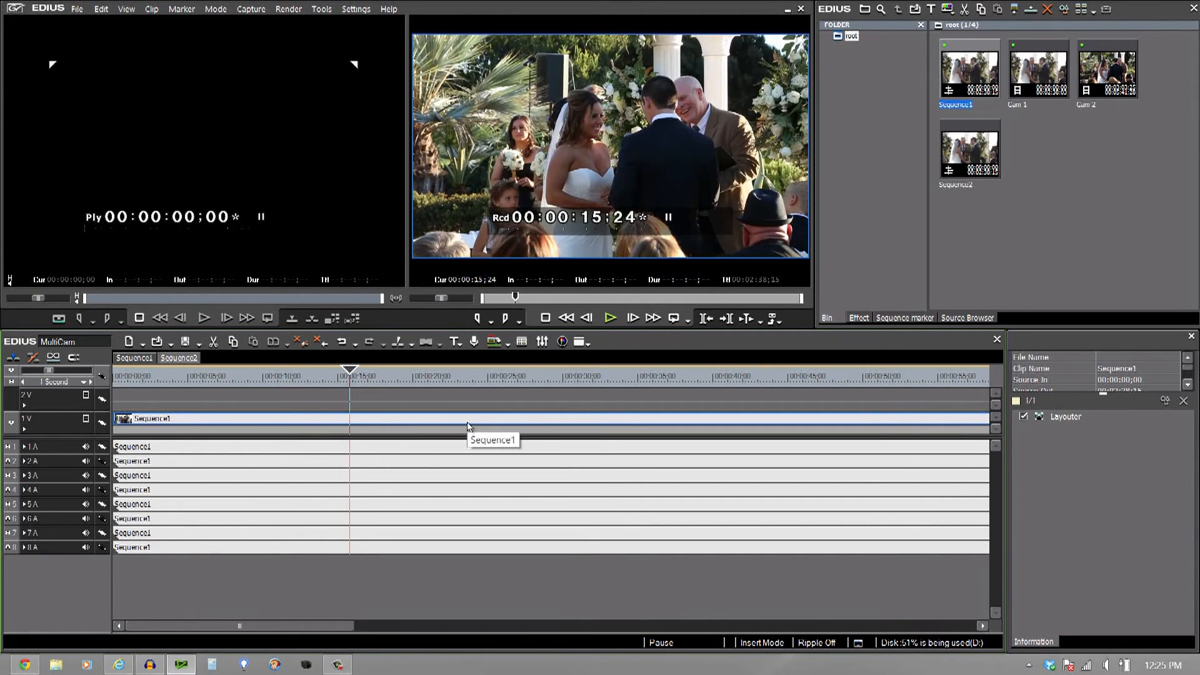
pyautogui.moveTo(218, 378)
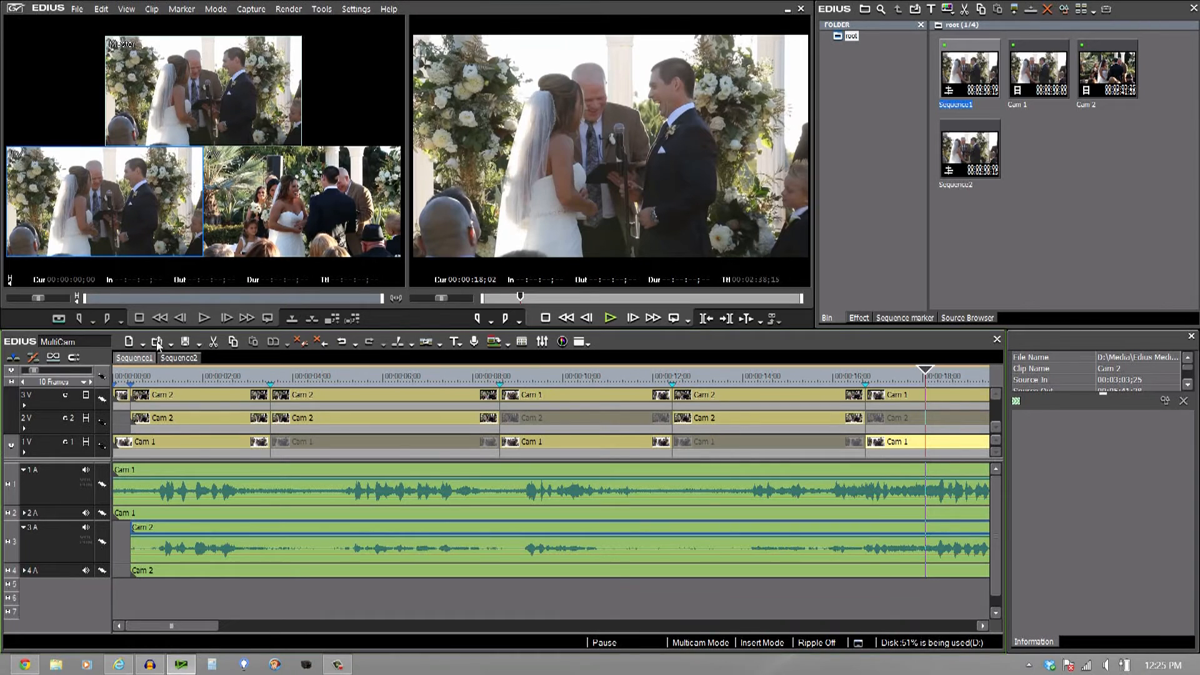
pyautogui.moveTo(134, 245)
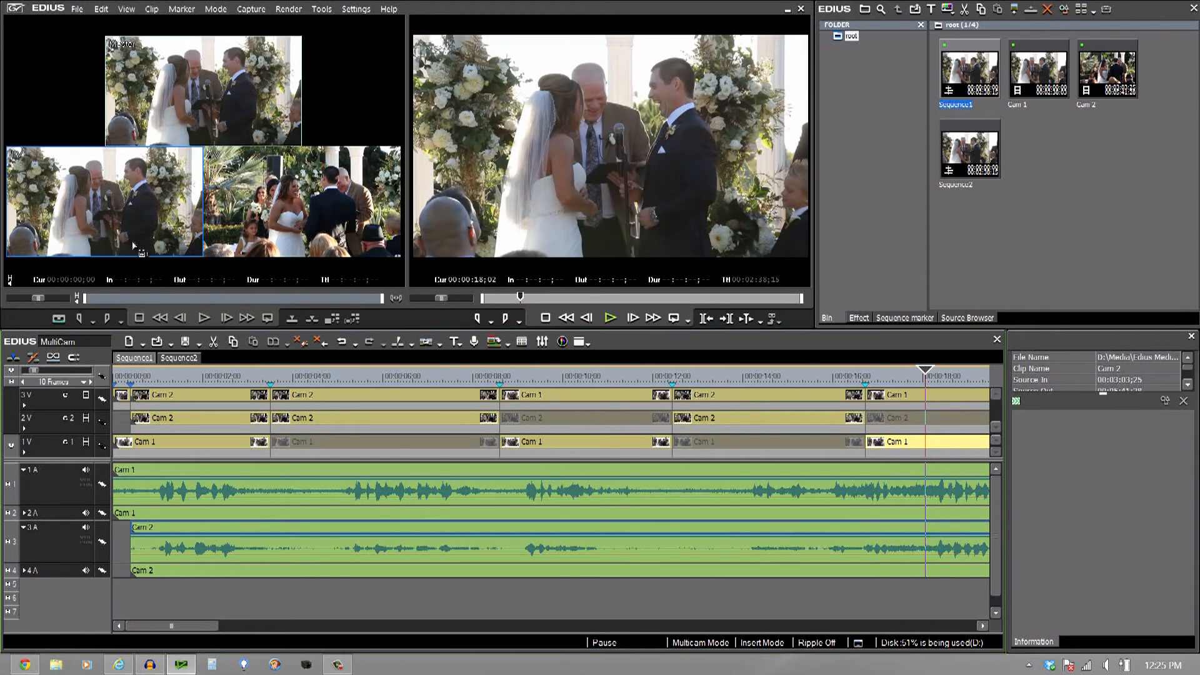
pyautogui.click(216, 8)
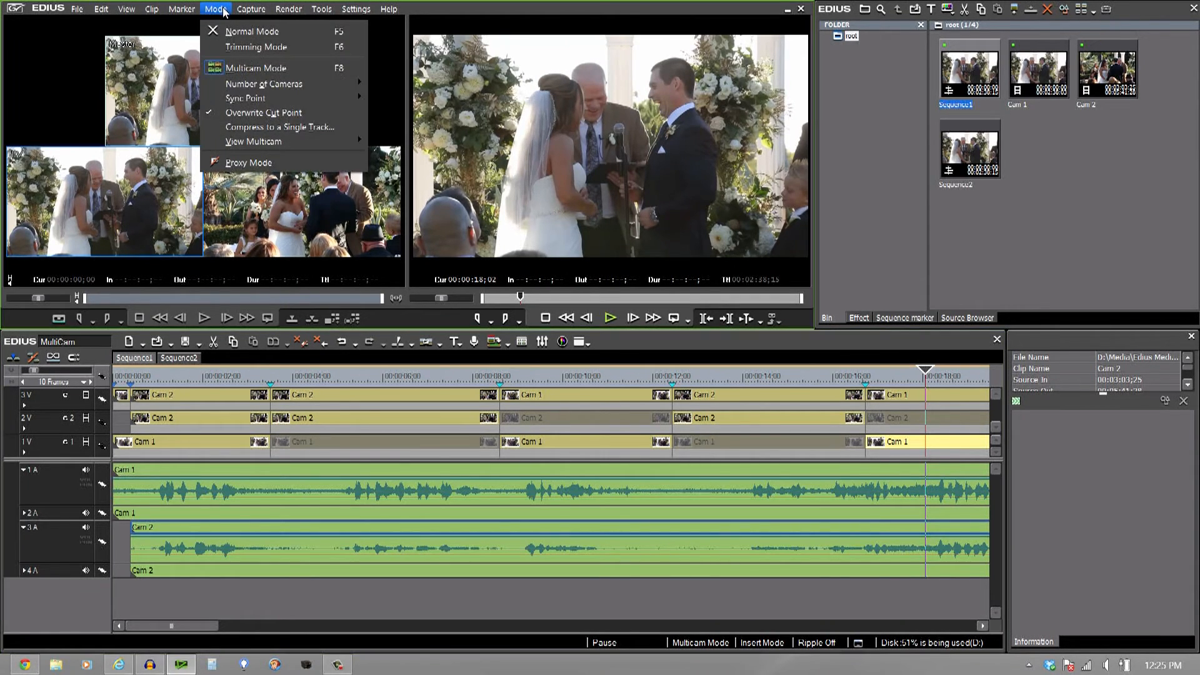
pyautogui.moveTo(246, 98)
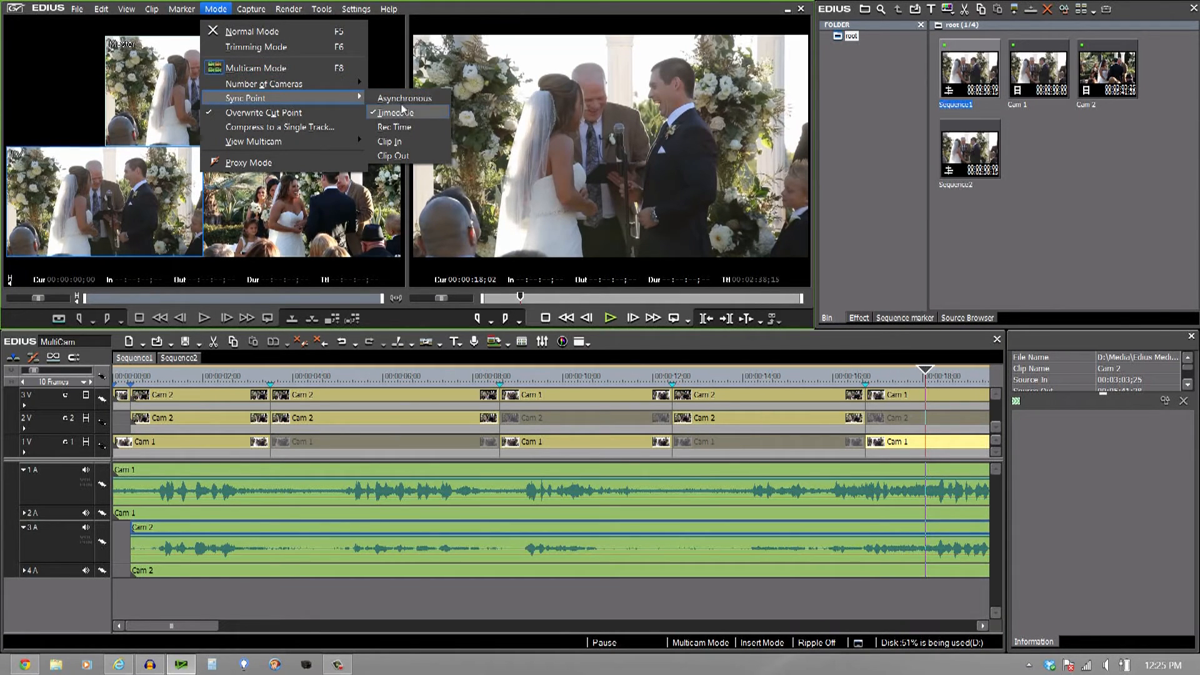
pyautogui.moveTo(394, 126)
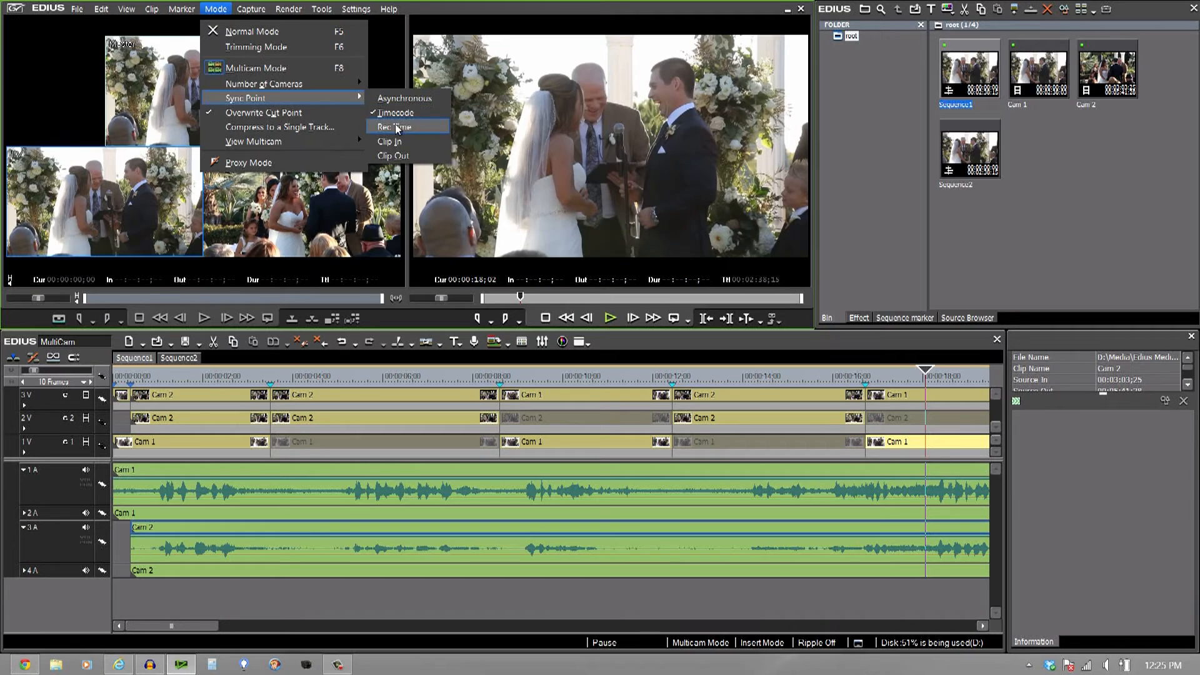
pyautogui.moveTo(395, 112)
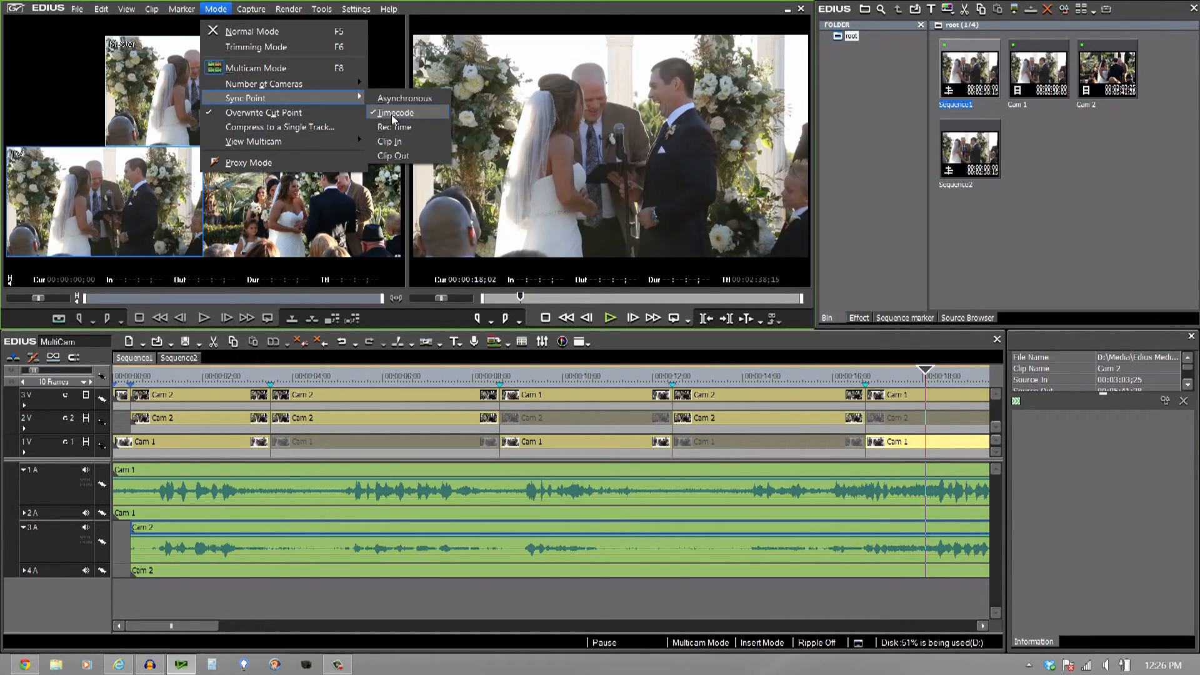
pyautogui.moveTo(393, 127)
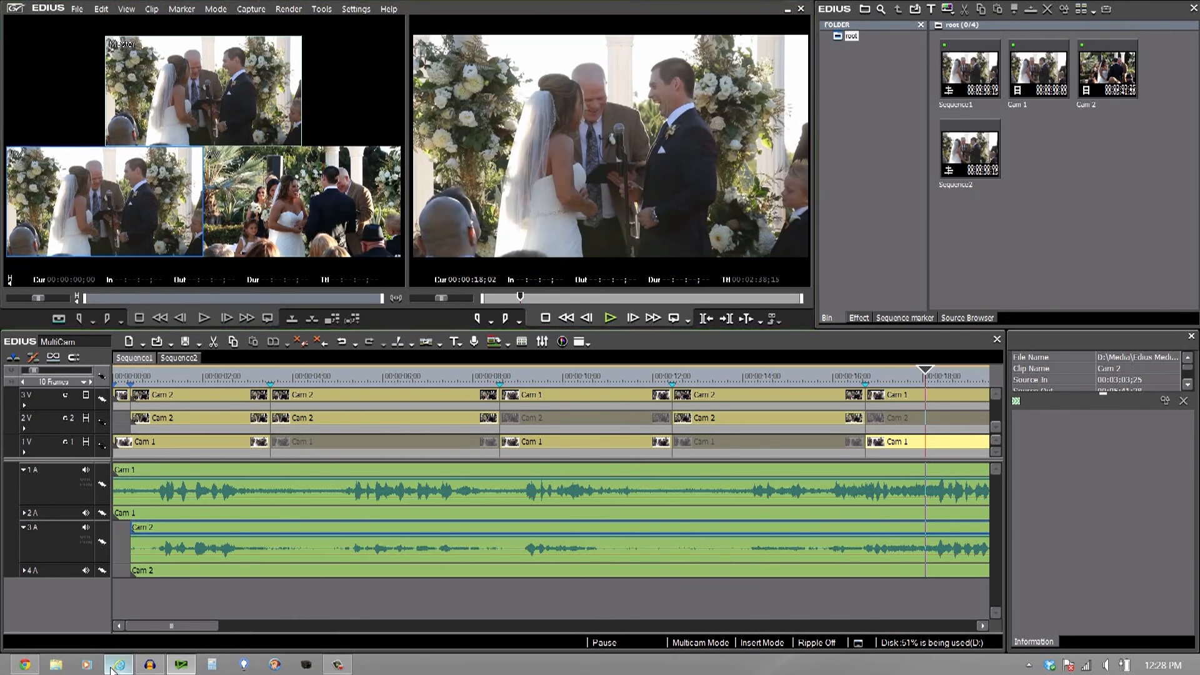
# Search Videoguys.com for 'Edius 7 Crossgrade' and scroll through the product results
pyautogui.click(116, 664)
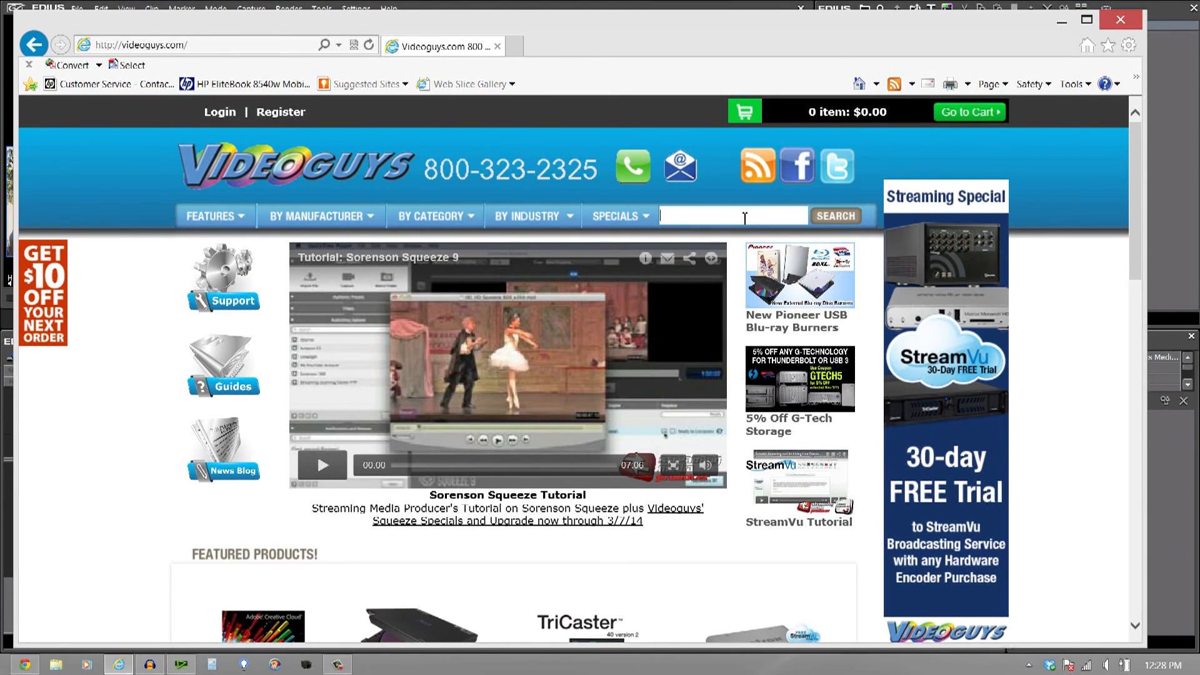
pyautogui.write('Edius 7')
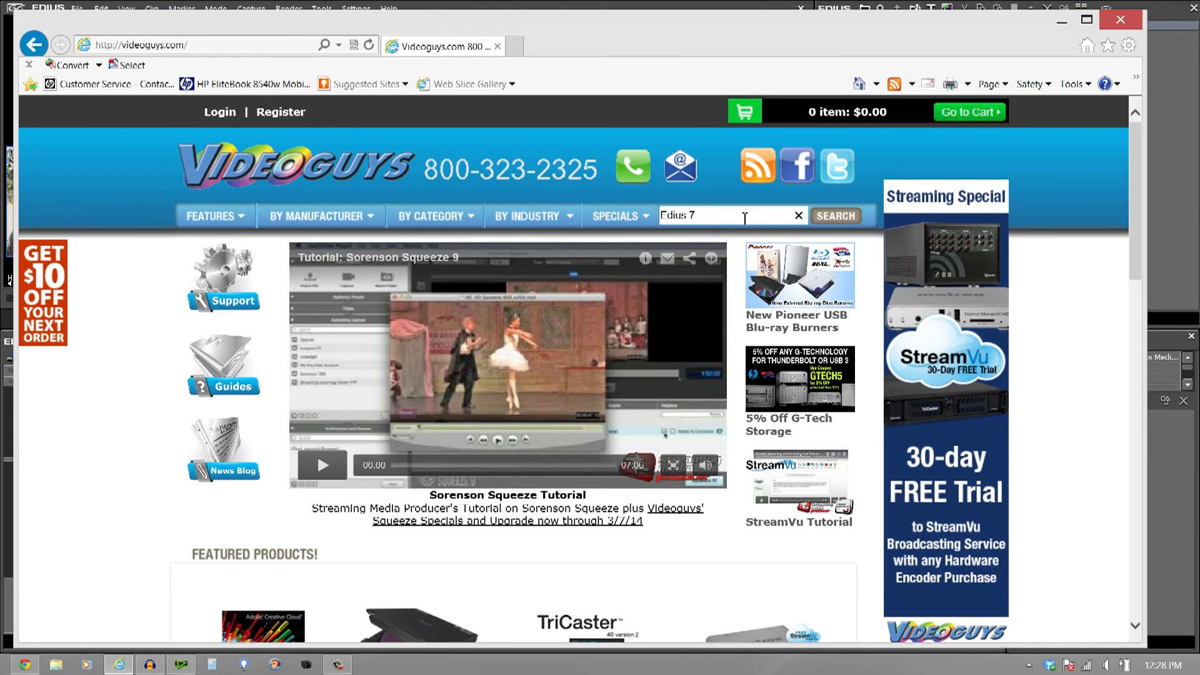
pyautogui.write('Crossg')
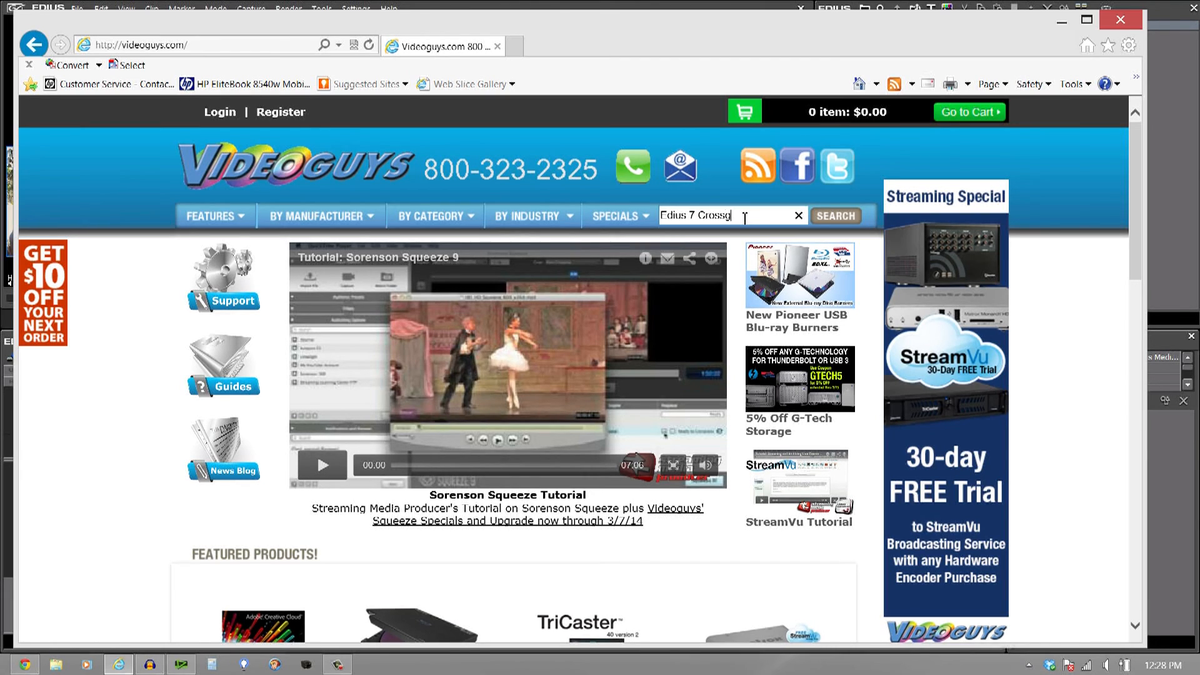
pyautogui.write('rade')
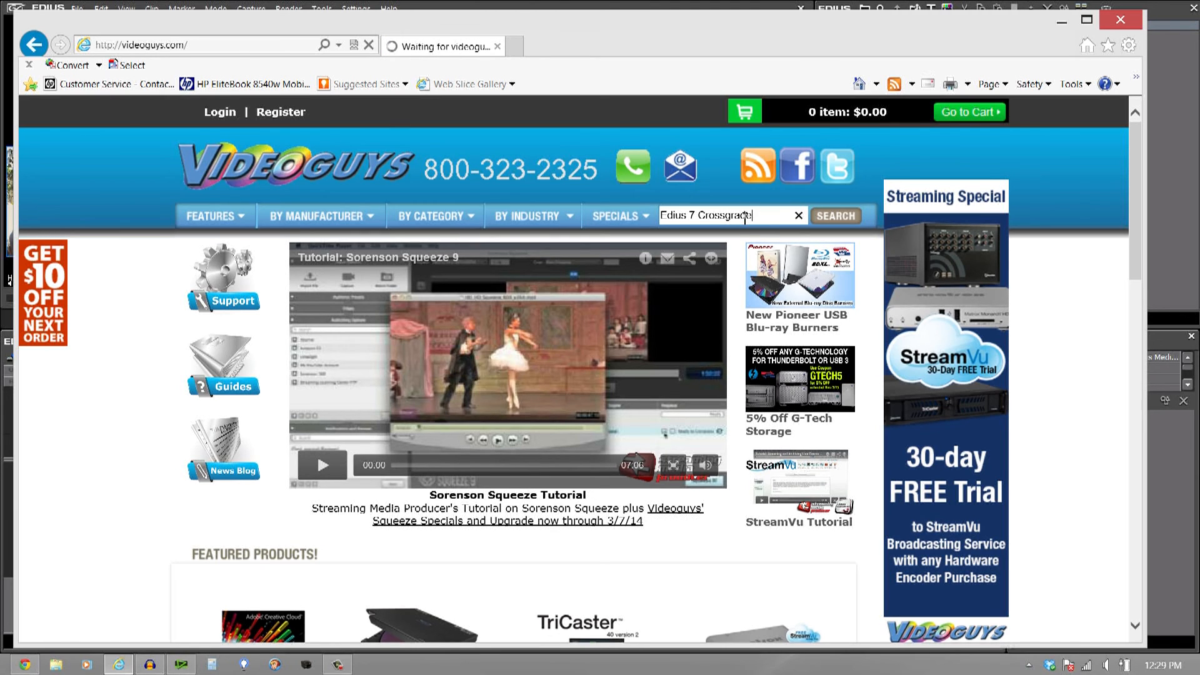
pyautogui.click(833, 215)
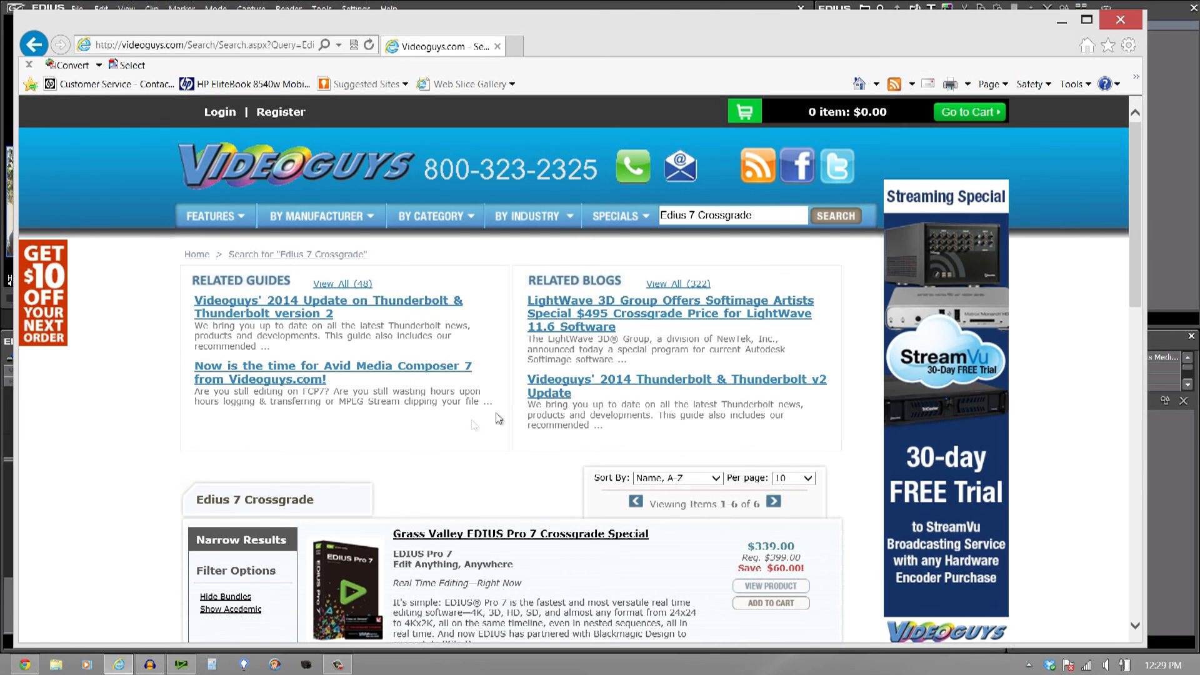
pyautogui.scroll(-3)
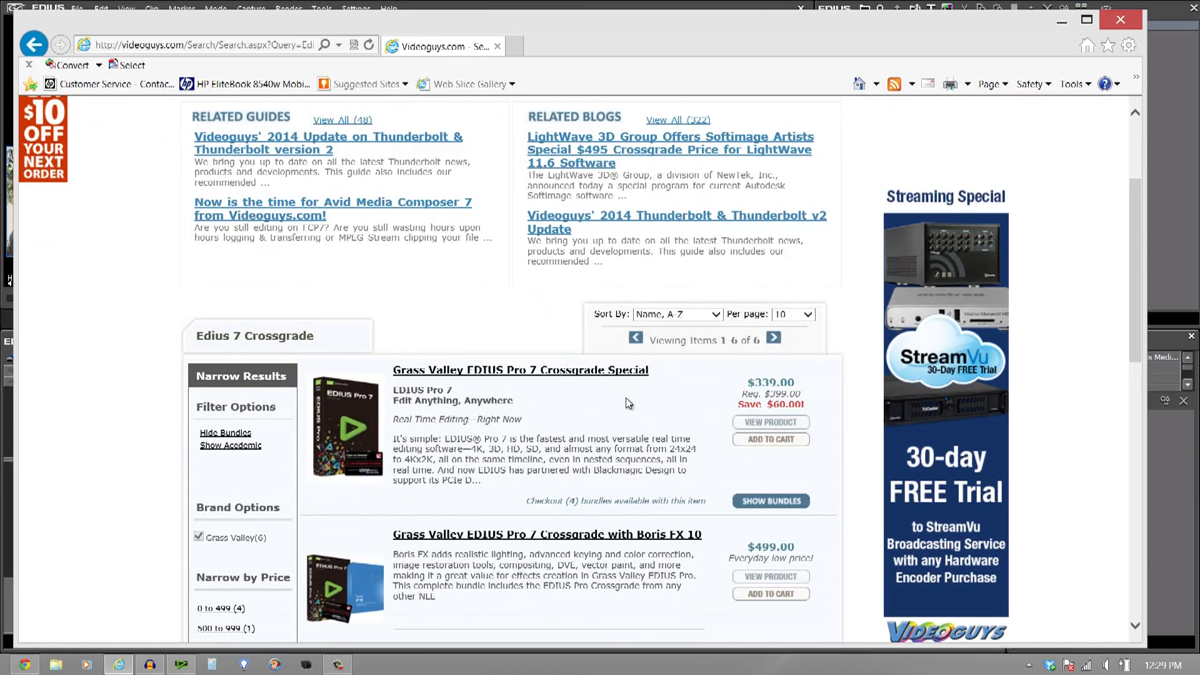
pyautogui.scroll(-3)
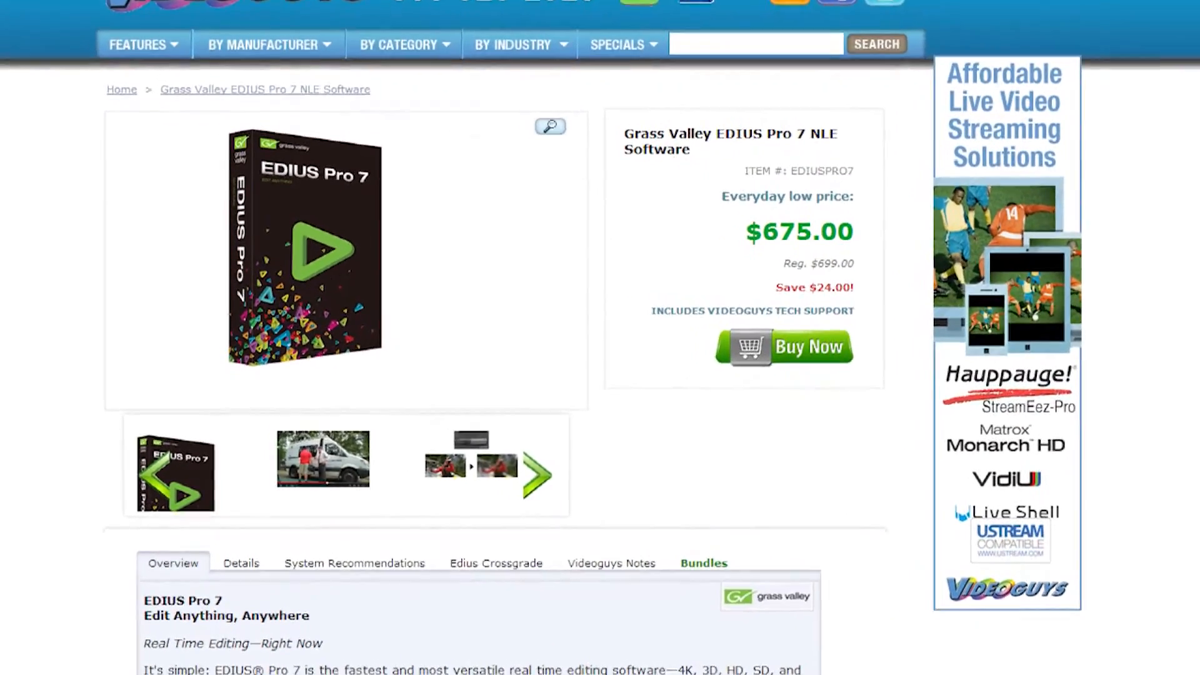
# Scroll through the Videoguys About Us page showing address, phone numbers and support details
pyautogui.scroll(-3)
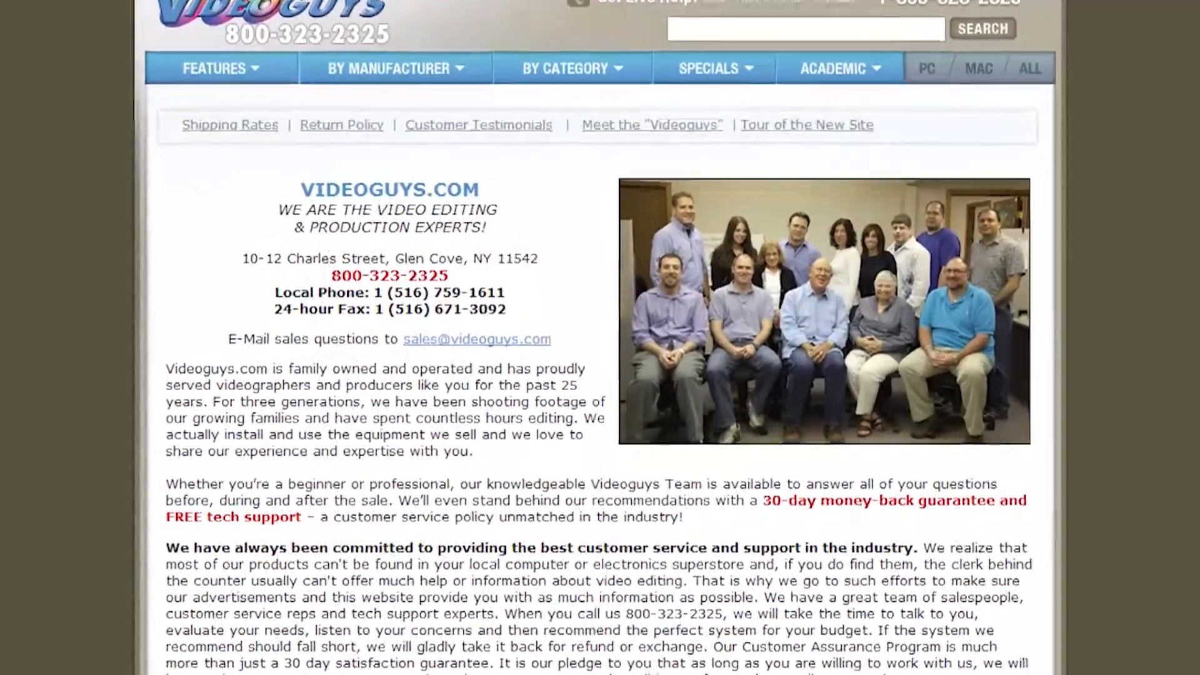
pyautogui.scroll(-3)
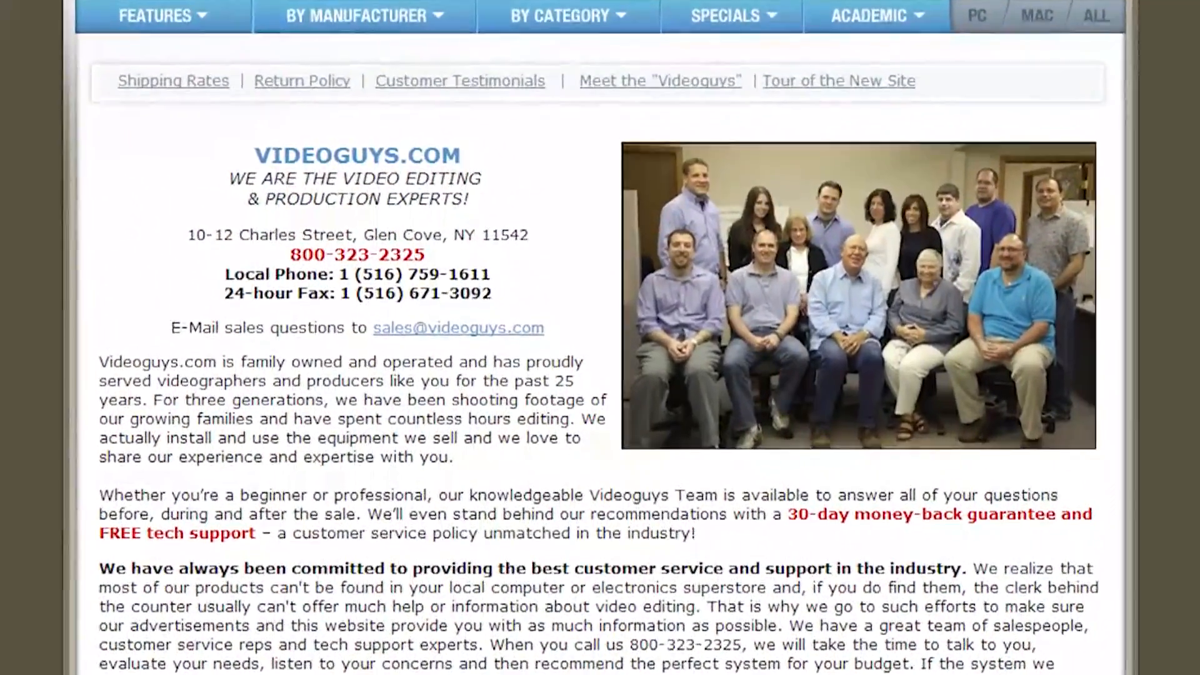